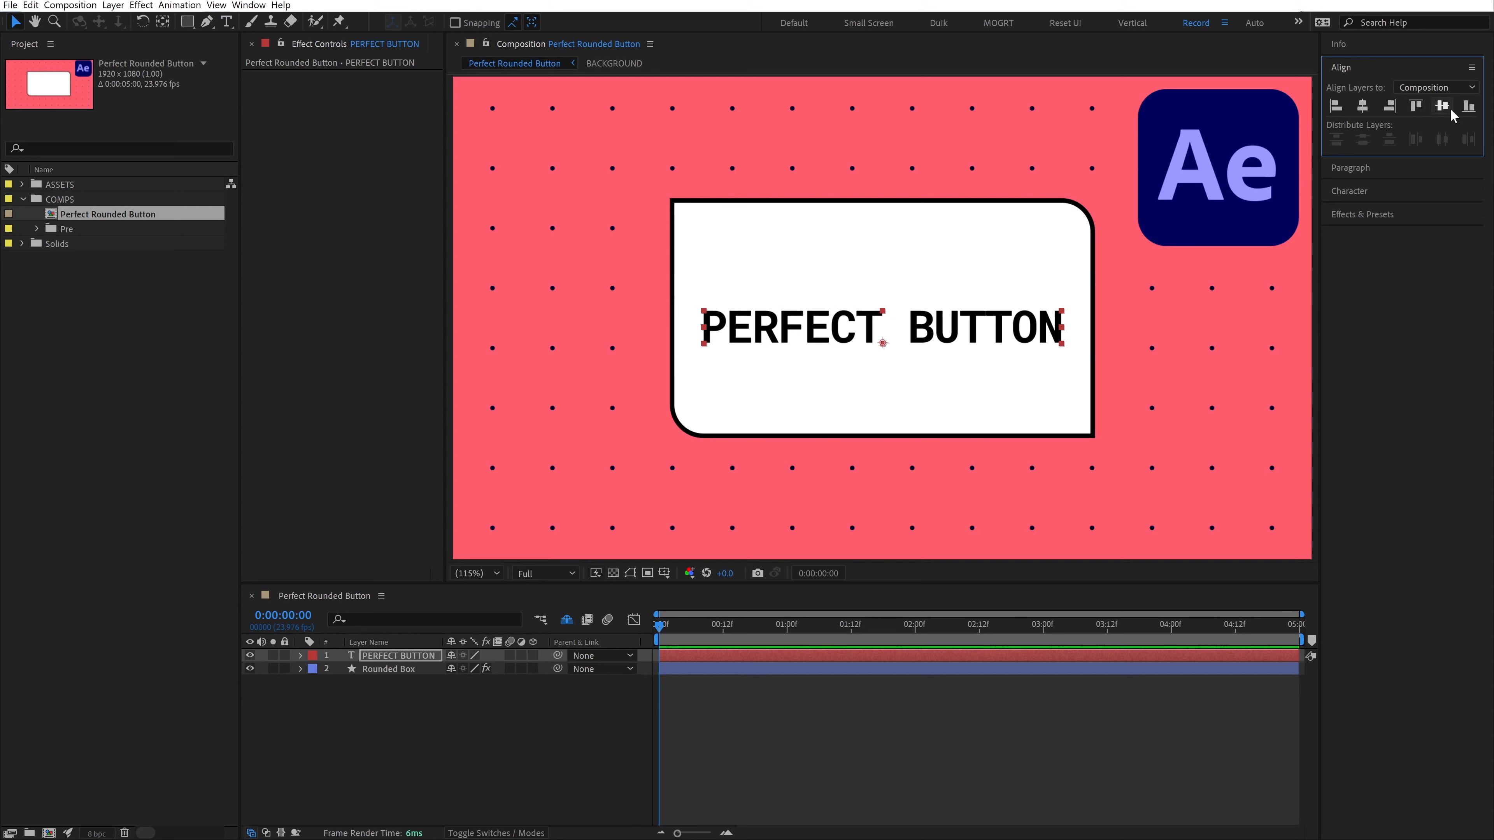
Begin the Box Size expression with thisComp.layer("PERFECT BUTTON") as the target layer
left_click(387, 667)
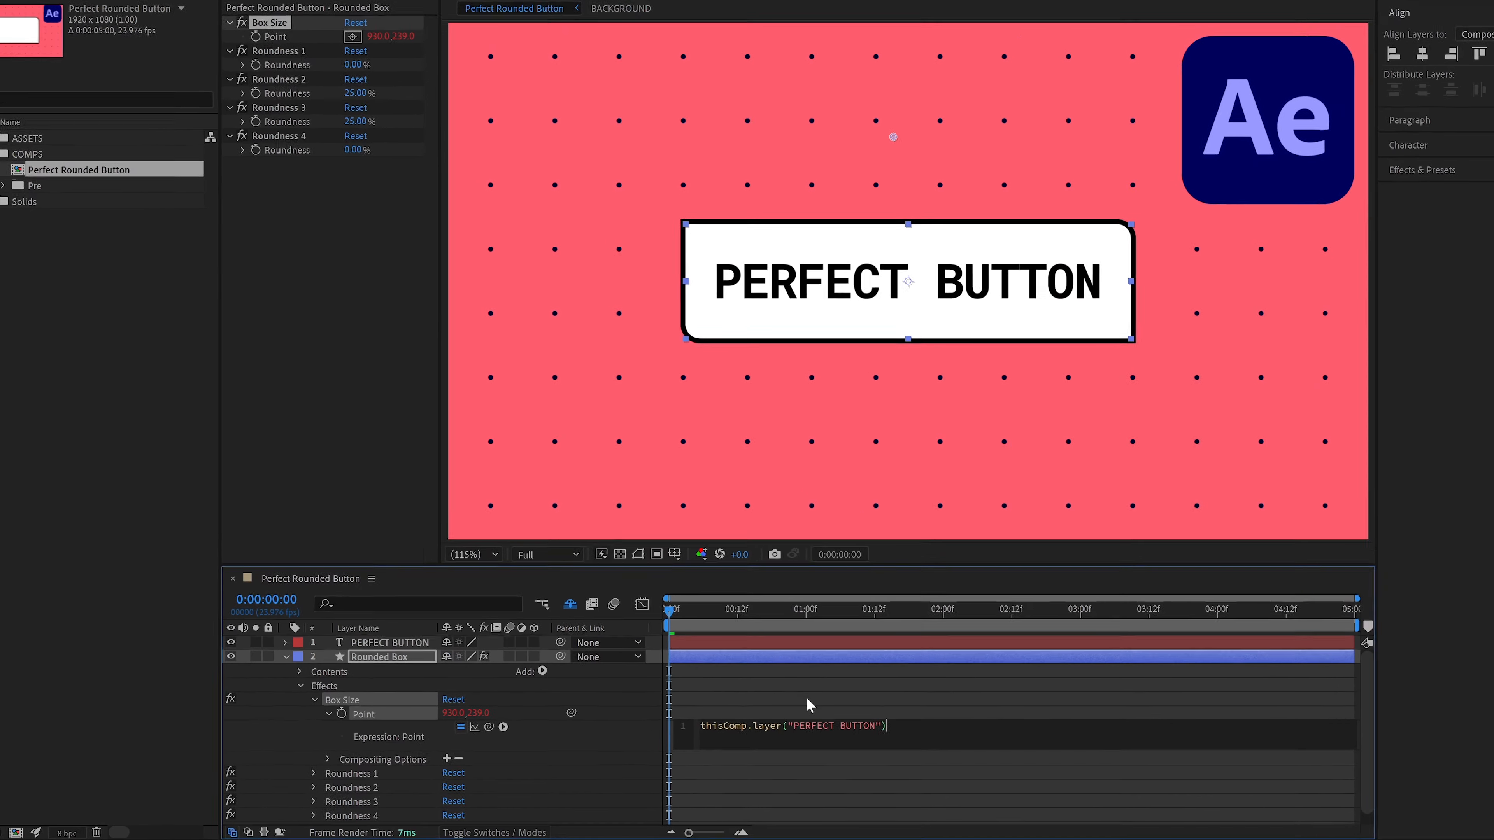
Declare targetLayer and read w and h from targetLayer.sourceRectAtTime().width and .height
type("const ta")
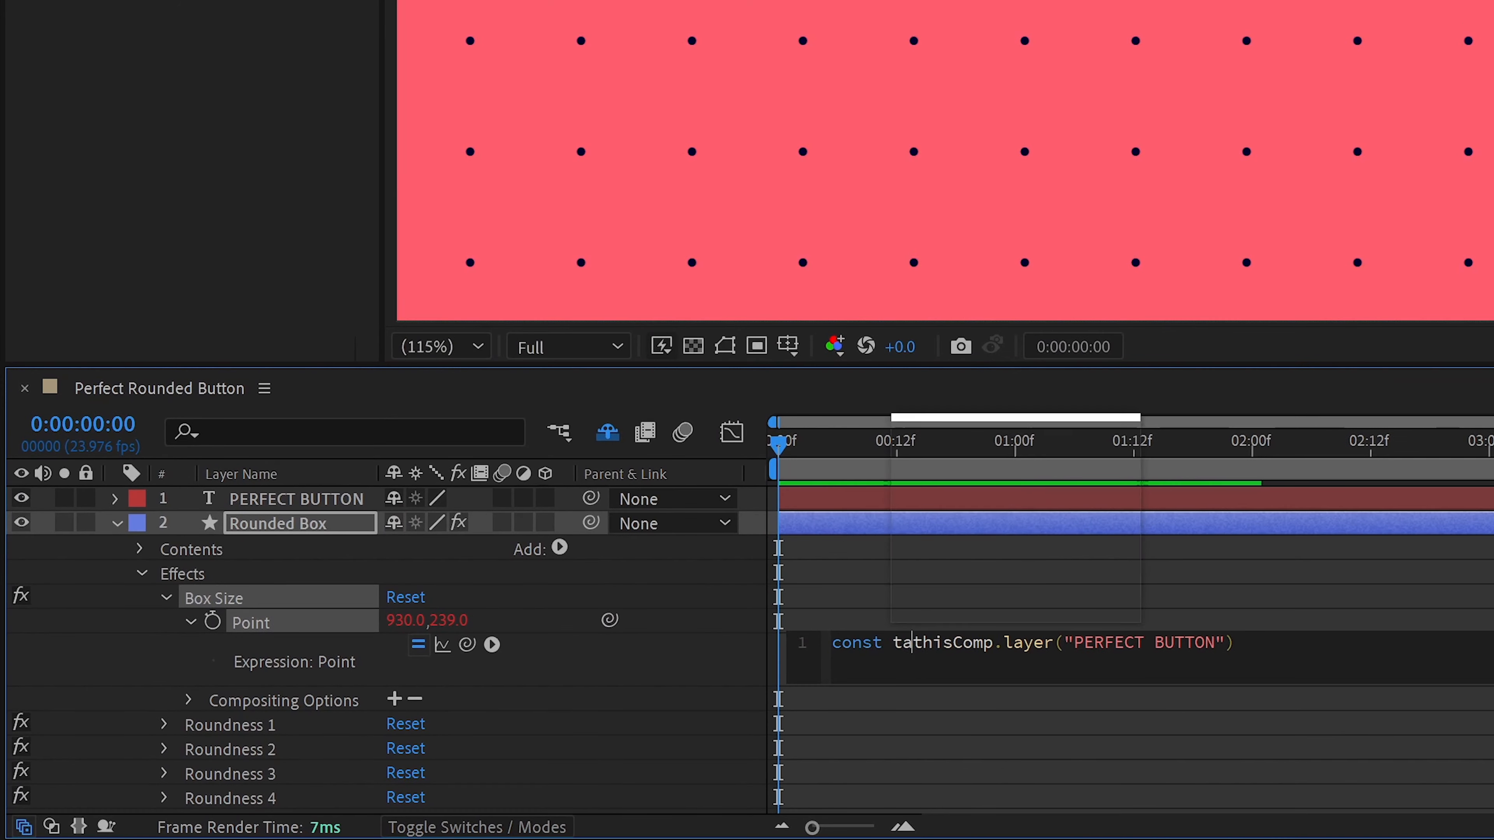
type("targetLayer =")
type("const w")
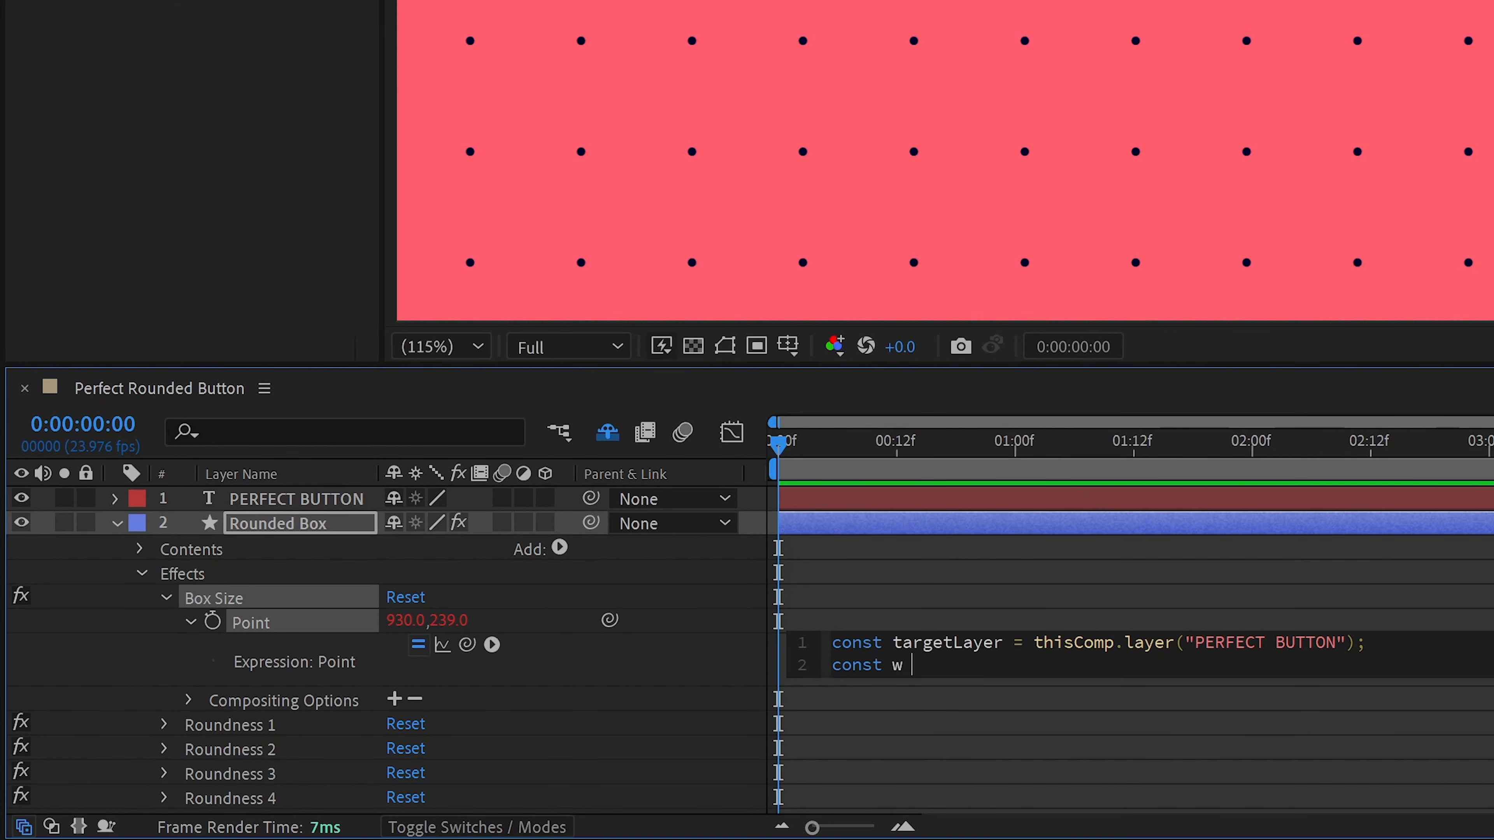
type("= targetLayer.sour")
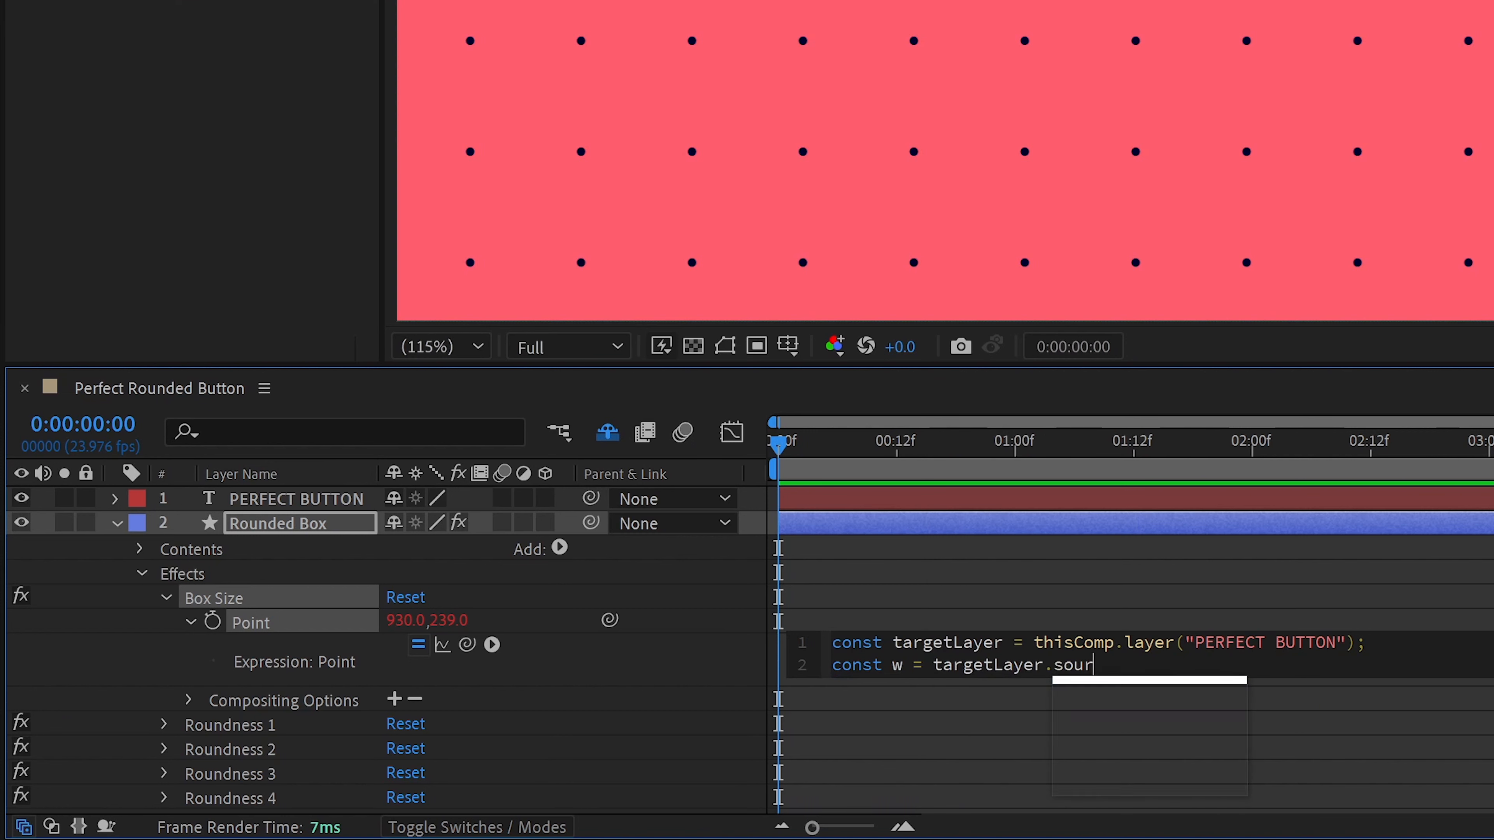
type("ceRectAtTime().w")
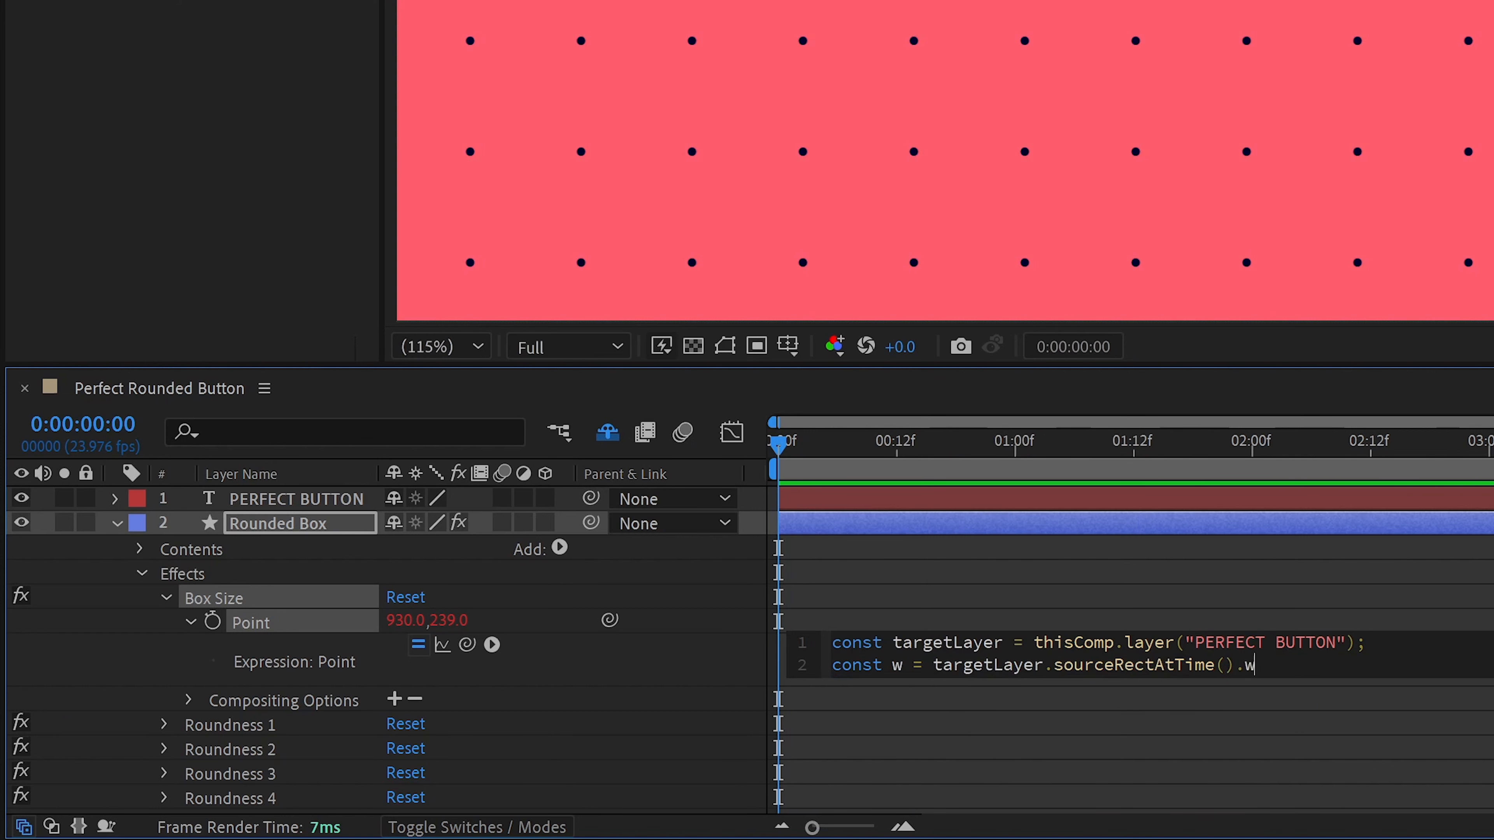
type("idth;")
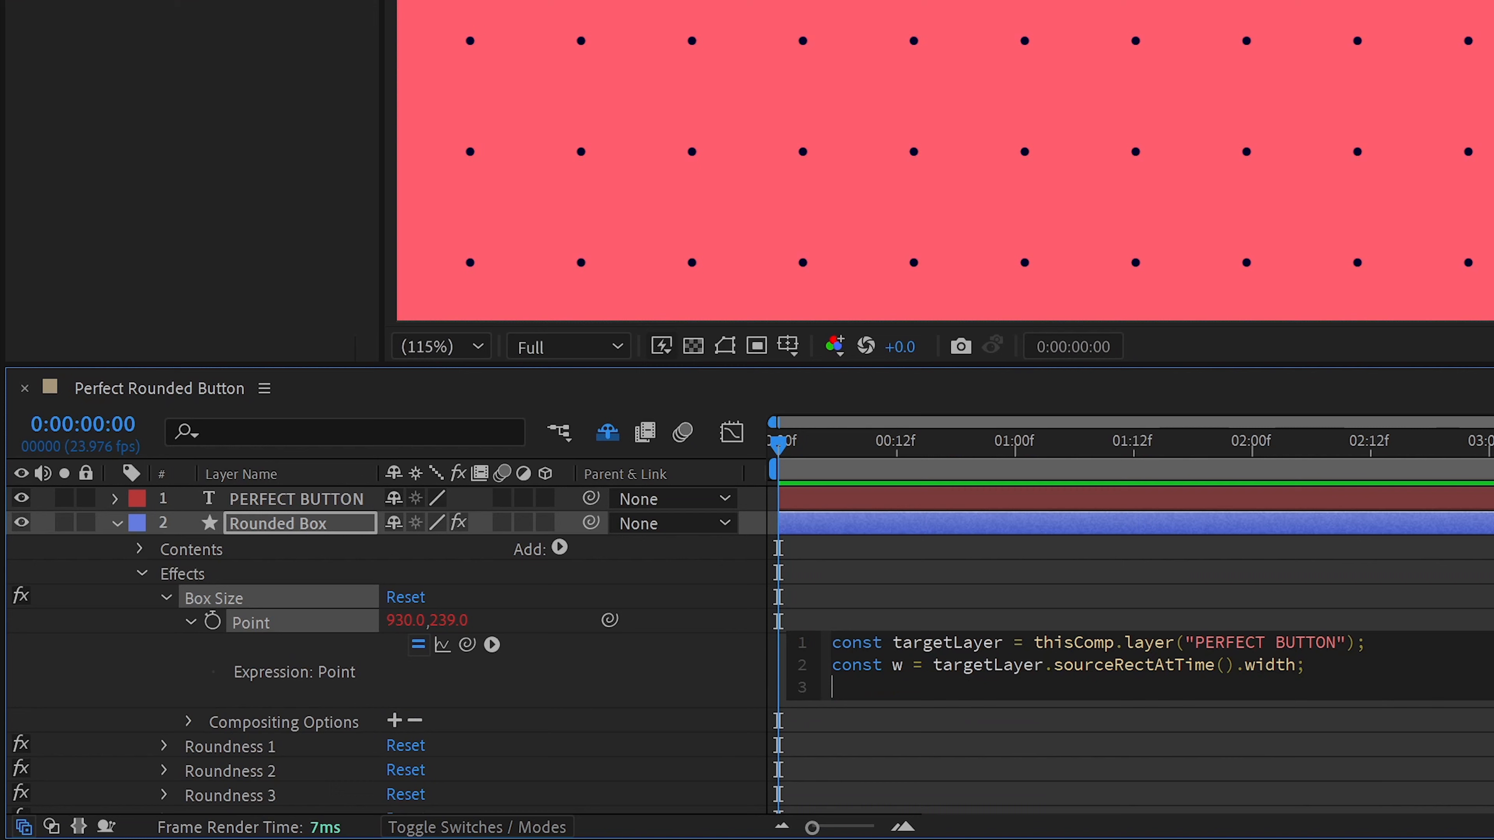
type("const h")
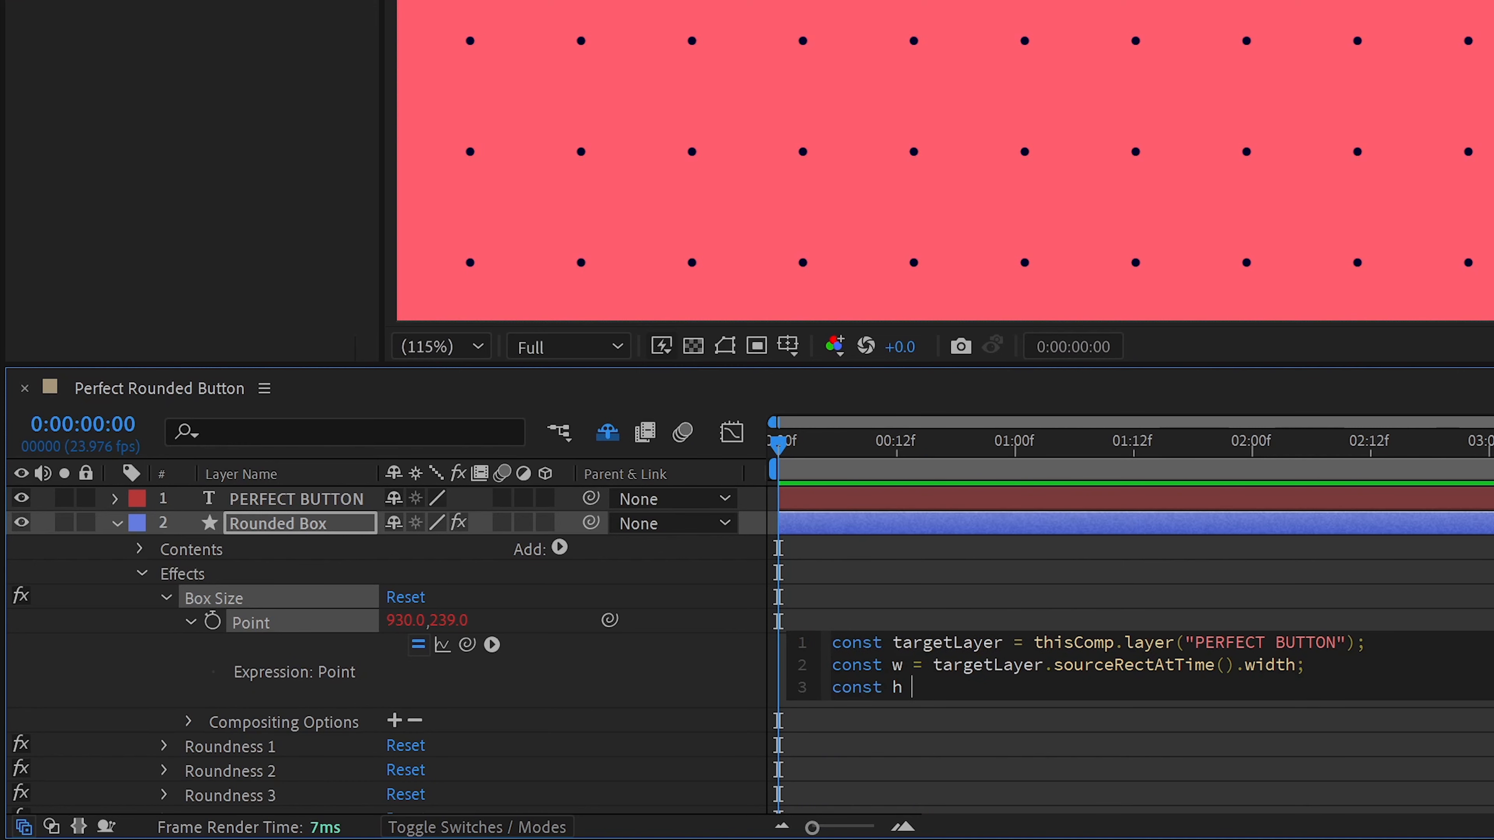
type("= targetLayer.sourceRectAtTime().height;")
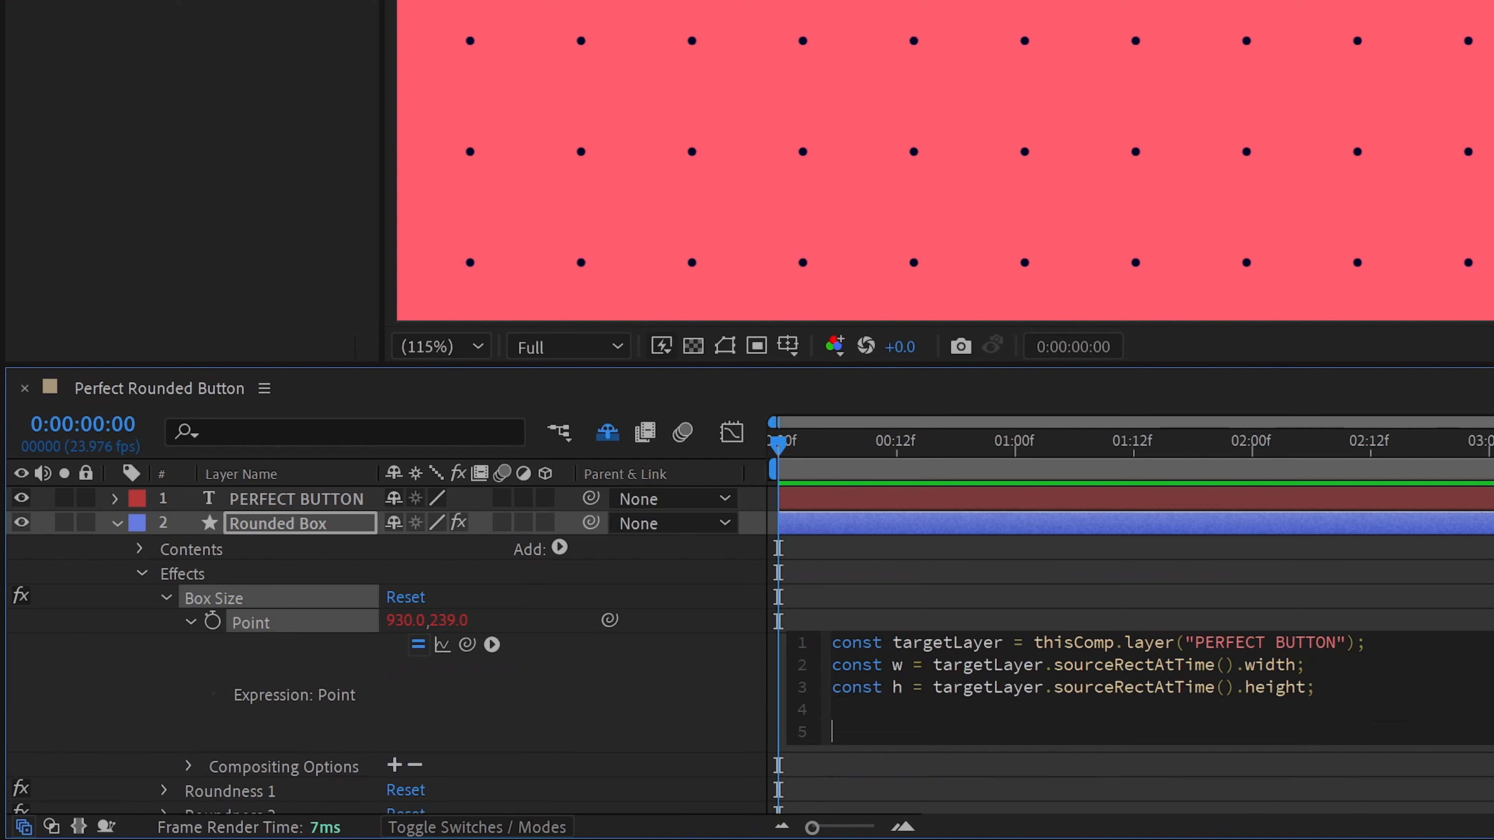
Return [w, h] so the box size follows the text's measured dimensions
type("[]")
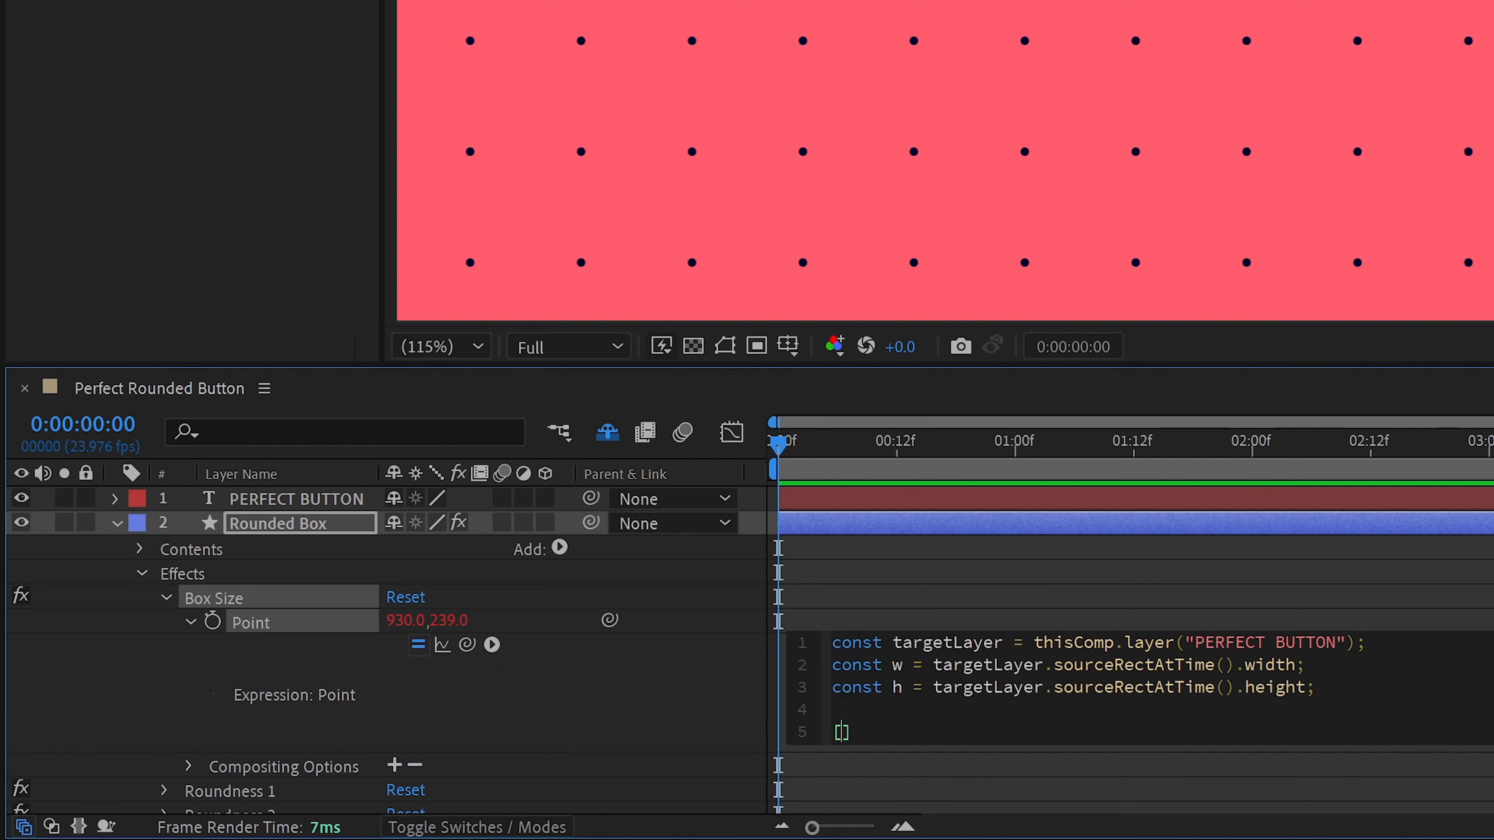
type("w, h")
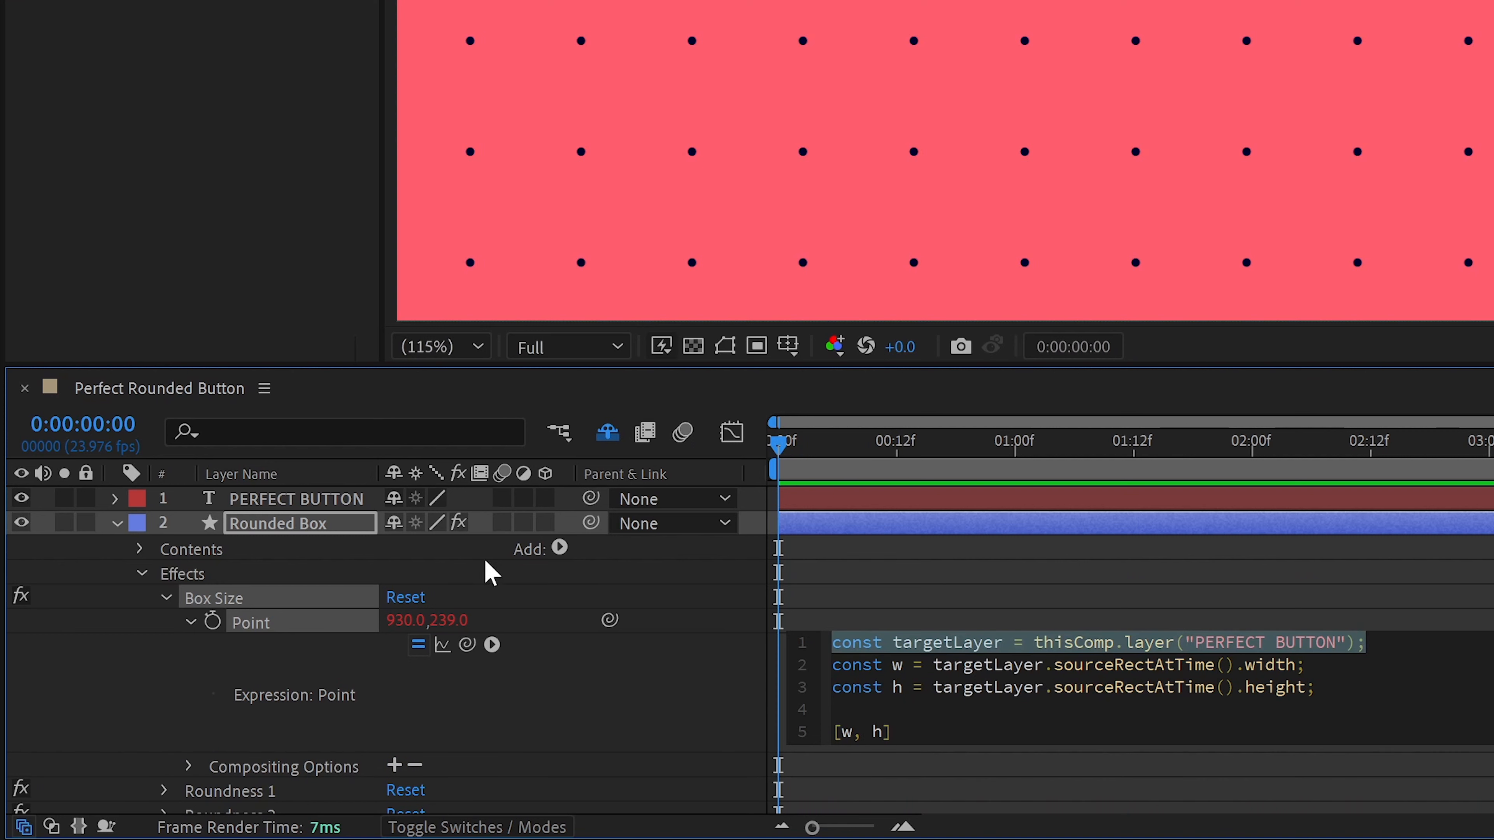
mouse_move(369, 517)
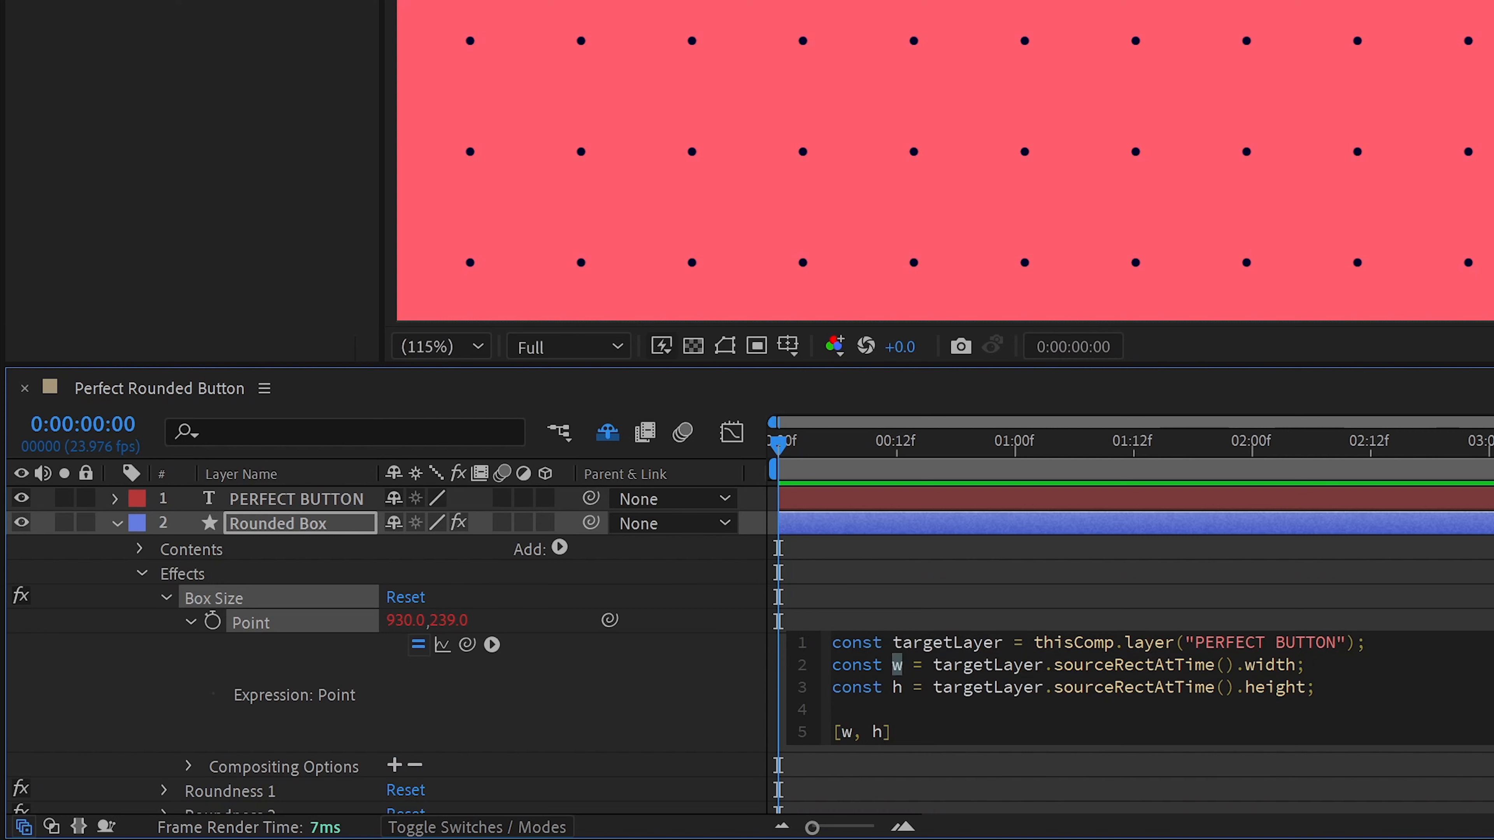
double_click(1274, 687)
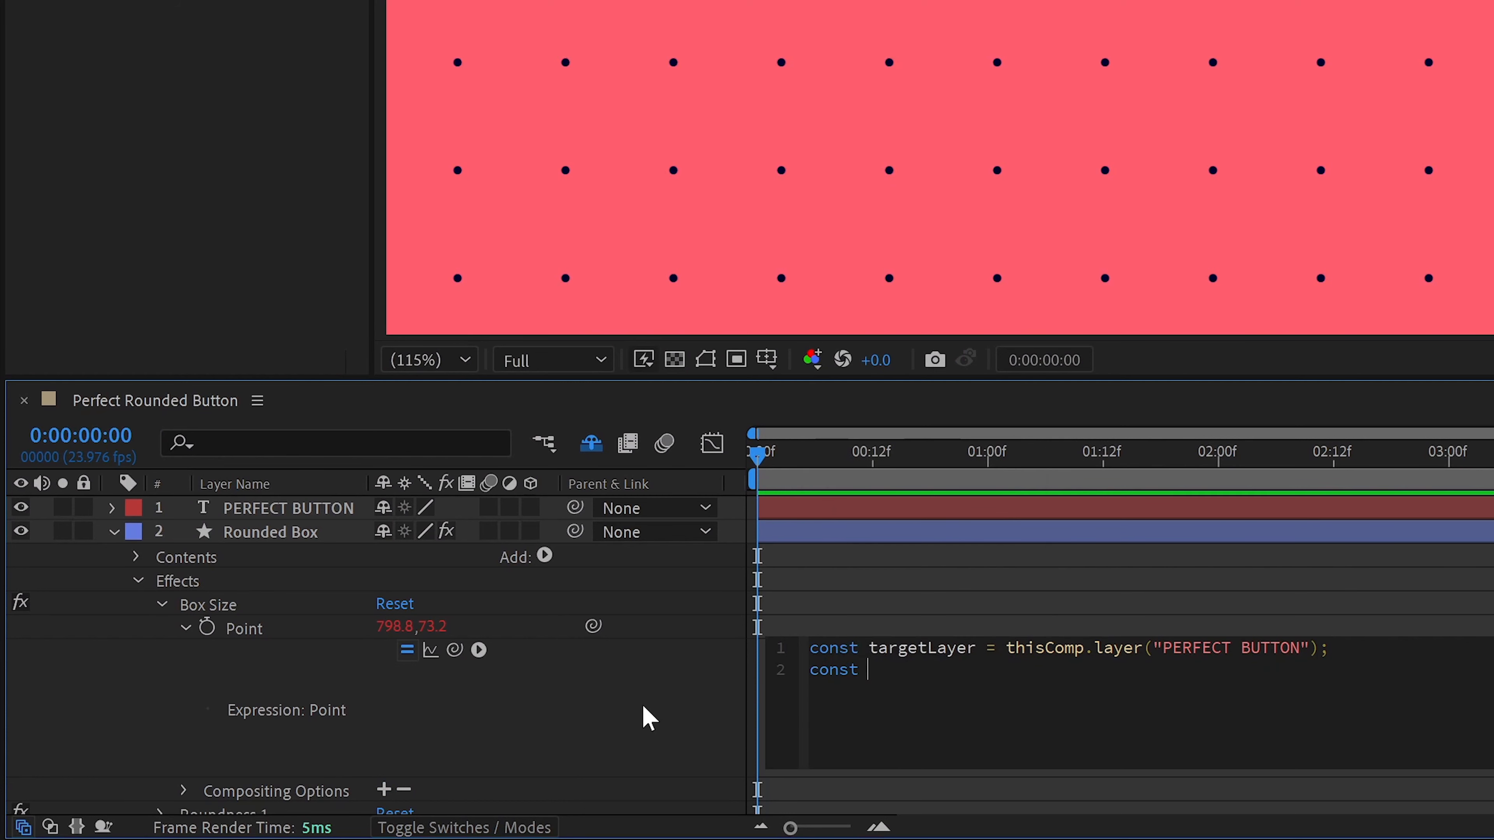
Destructure {left, top, width, height} from sourceRectAtTime() and return [width, height]
type("{left, top, width, height} = targetLayer.sourceRectAtTime();")
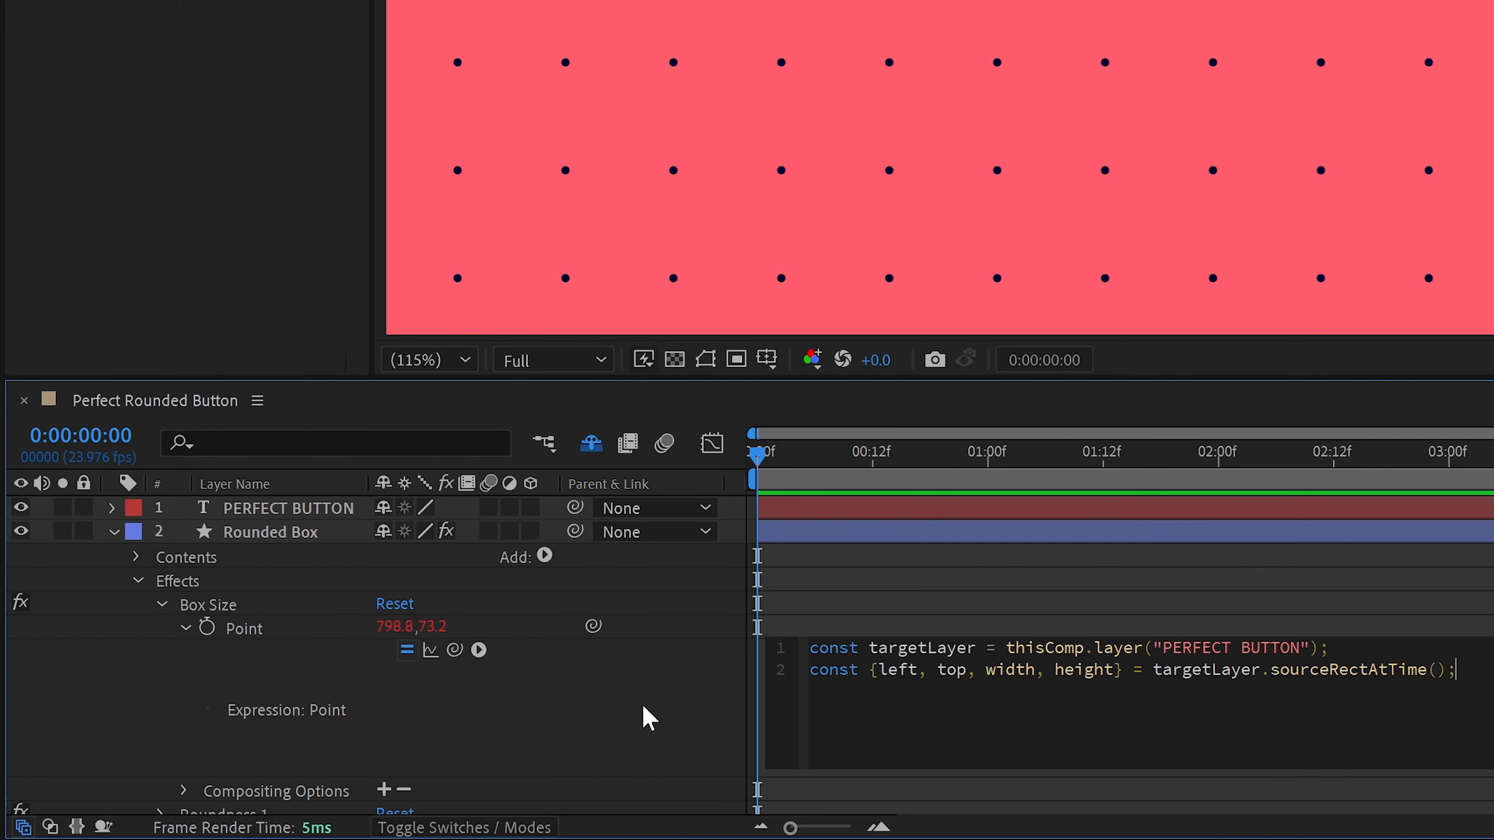
type("[width, height]")
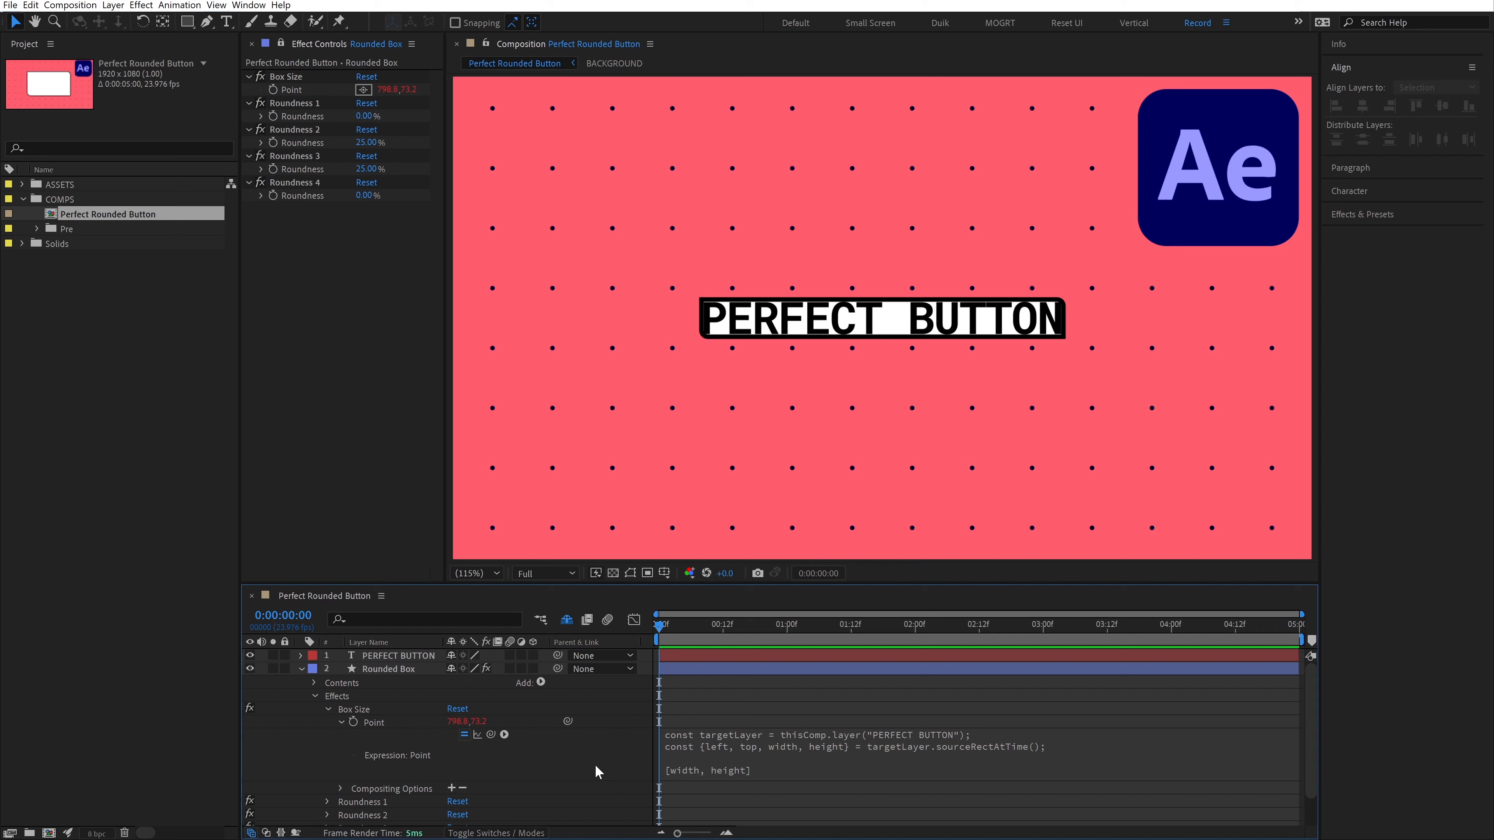
mouse_move(501, 700)
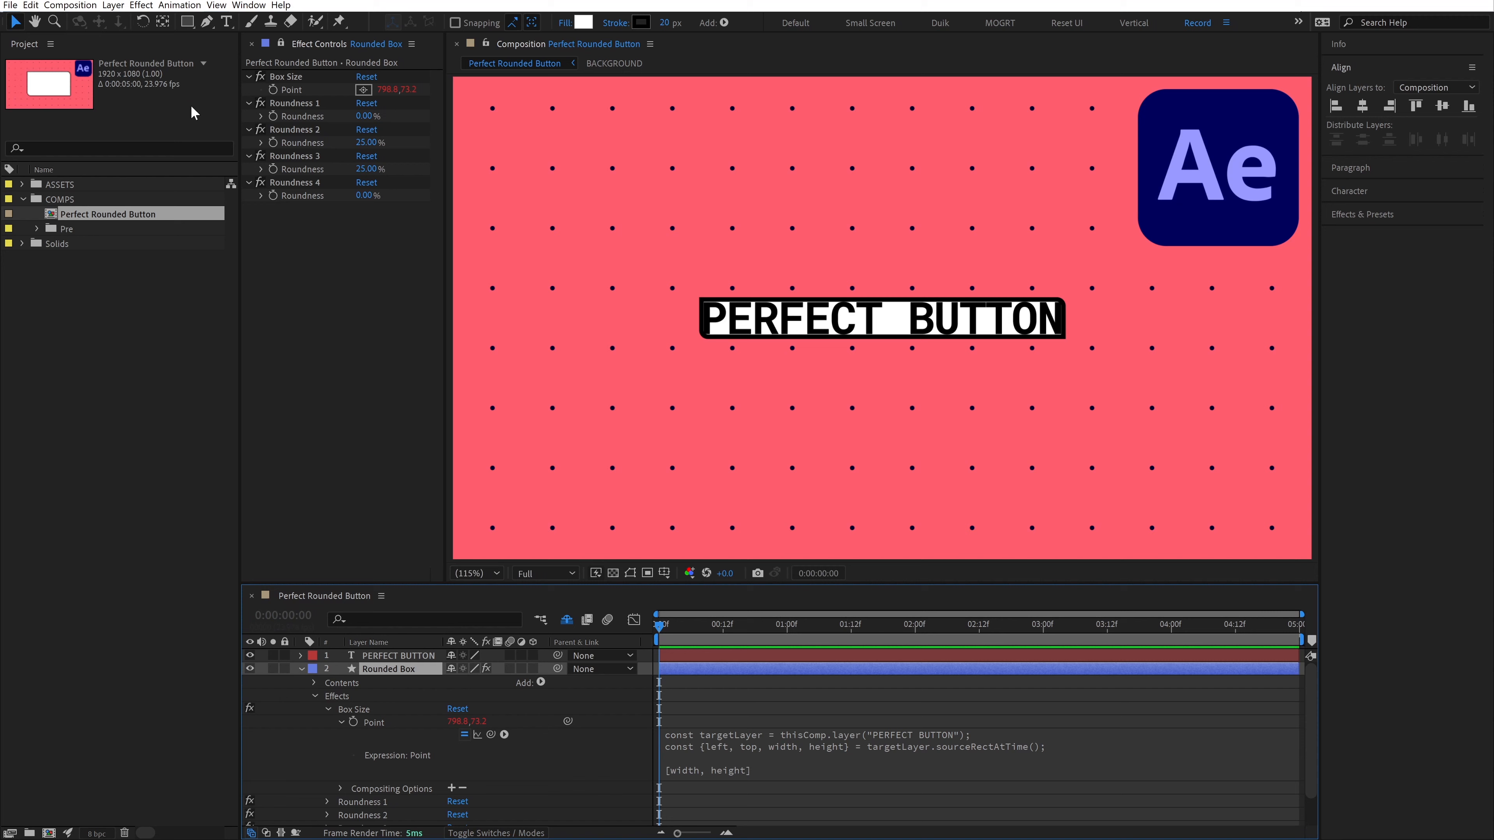
Add a Point Control effect named Box Padding and reference it as const padding in the expression
left_click(140, 5)
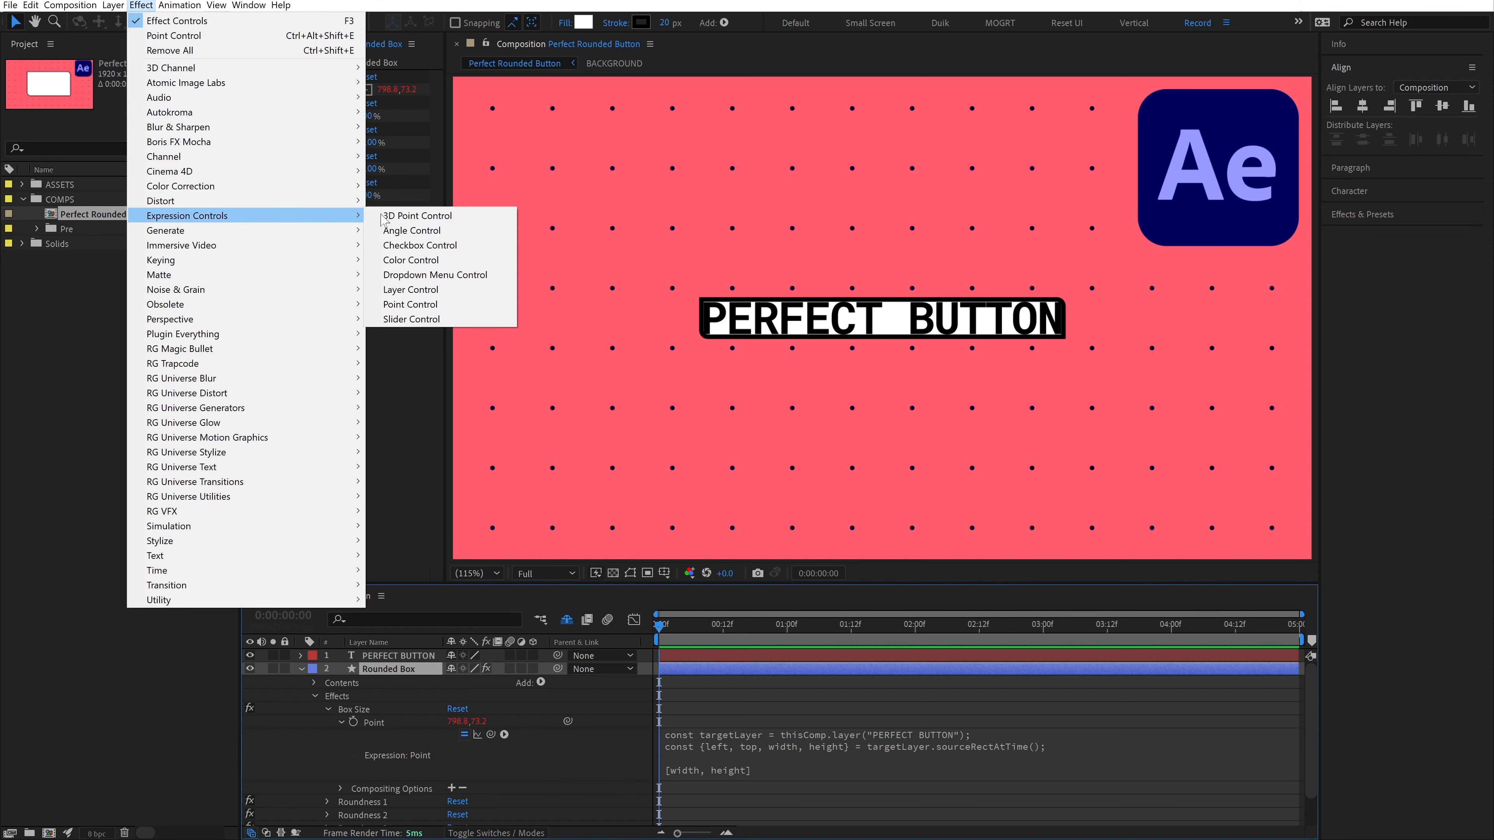
left_click(408, 304)
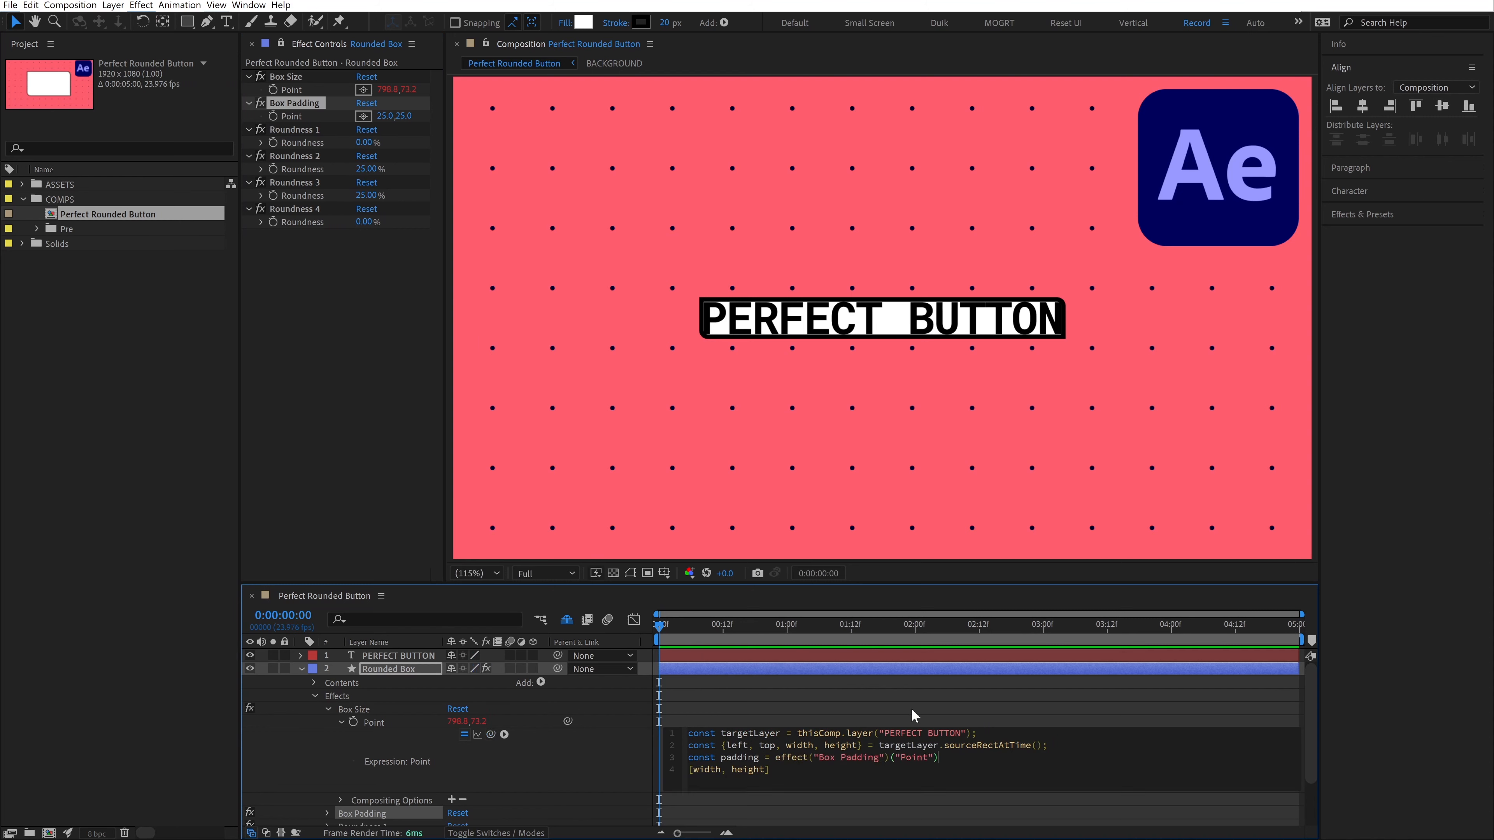
type("padding")
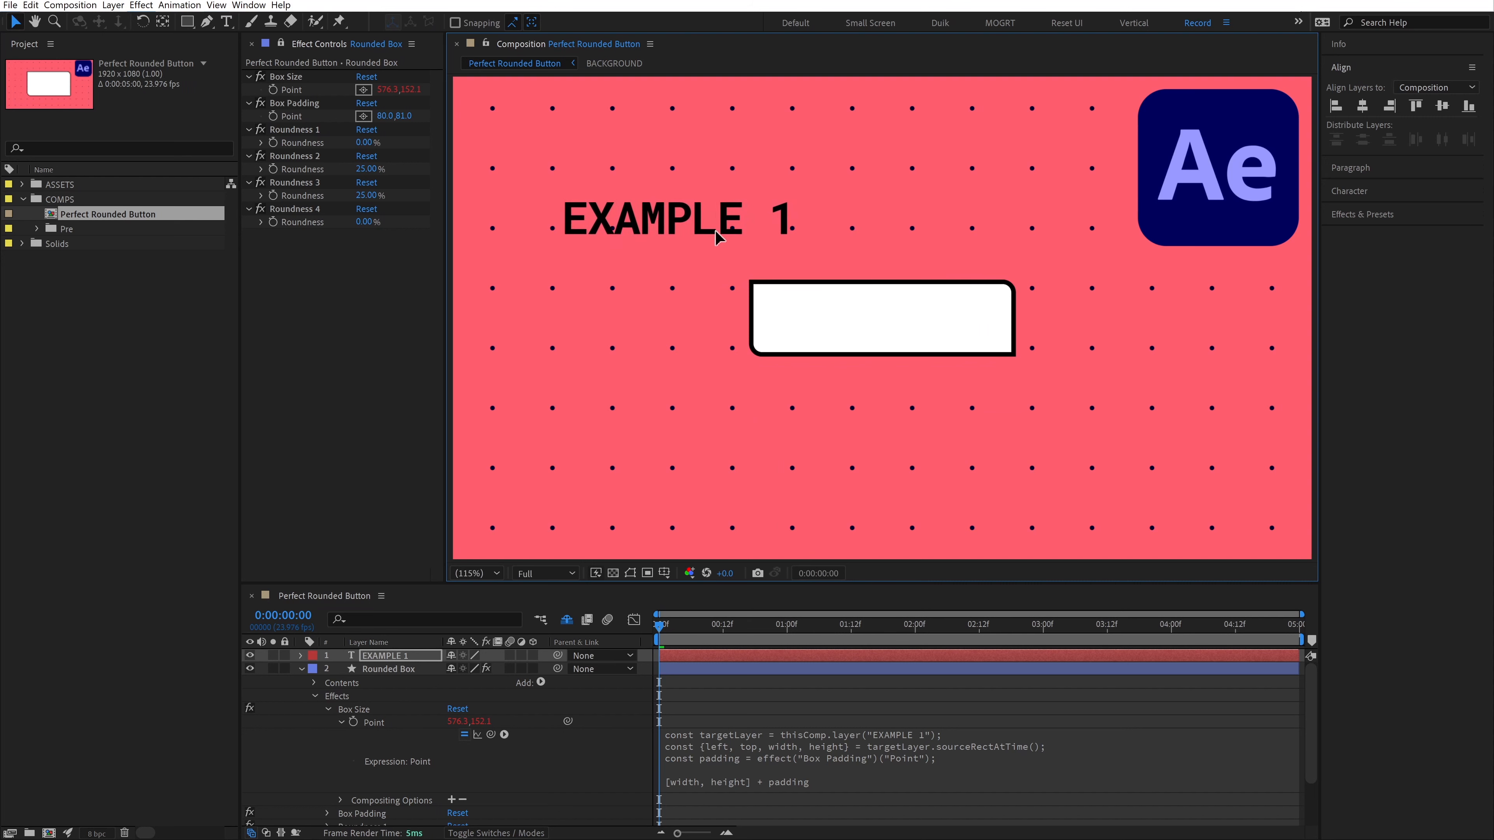
Write a Position expression on EXAMPLE 1's bounds returning [left + width/2, top + height/2]
left_click(390, 655)
type("const ")
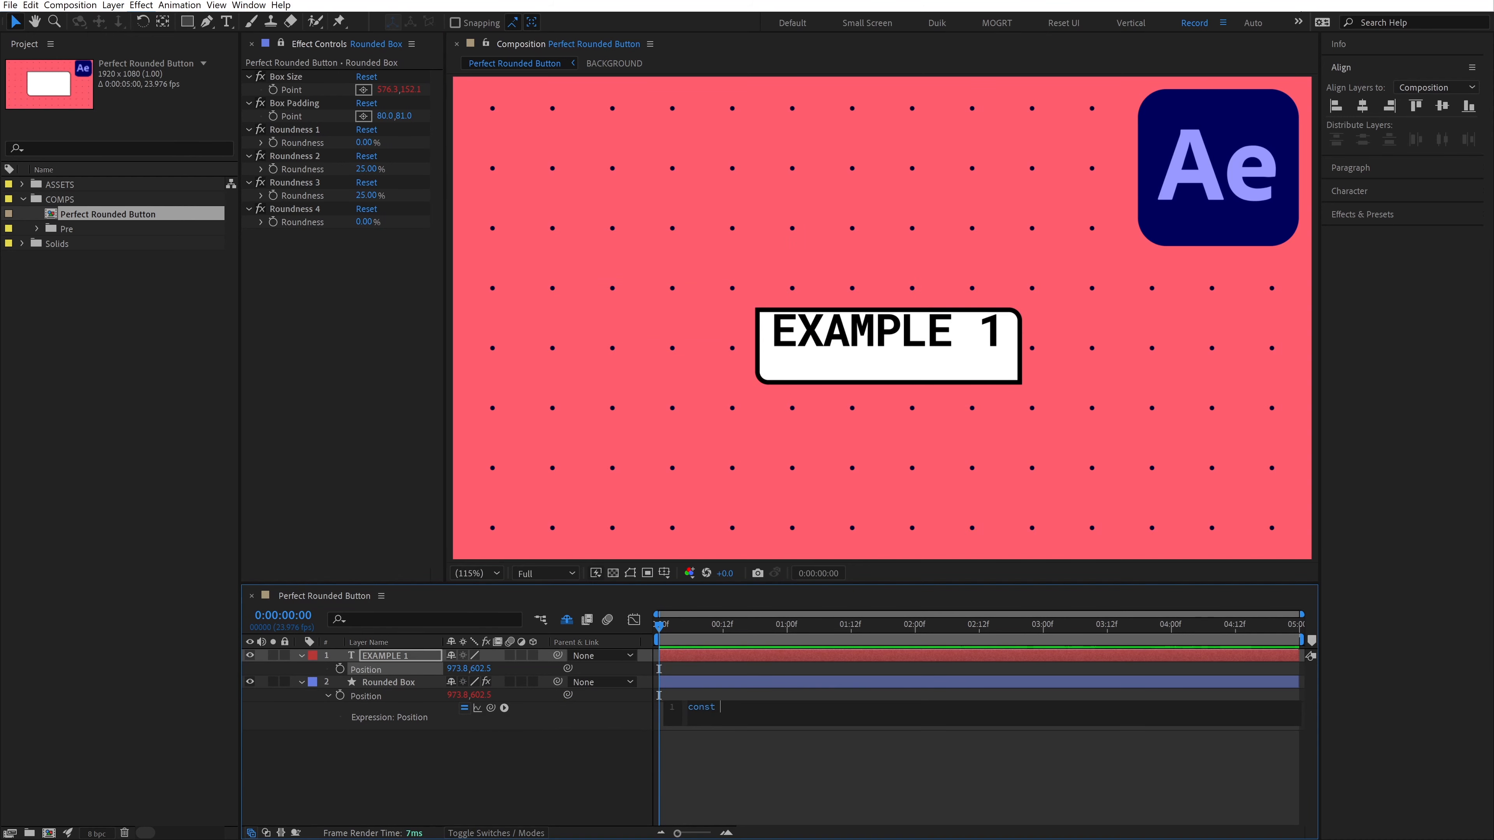
type("targetLayer = thisComp.layer(\"EXAMPLE 1\");")
type("targetPoint +")
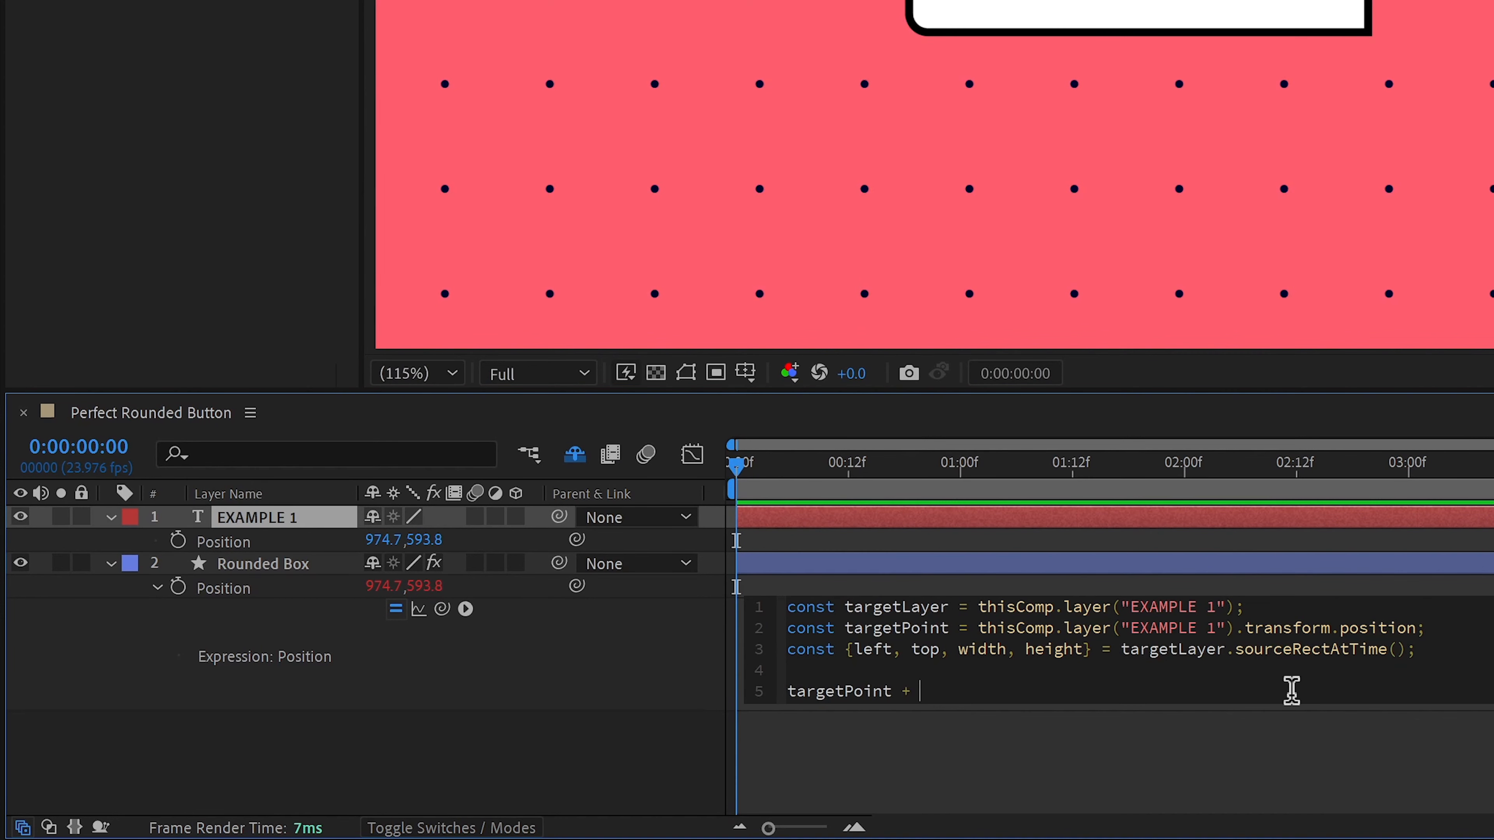
type("[left")
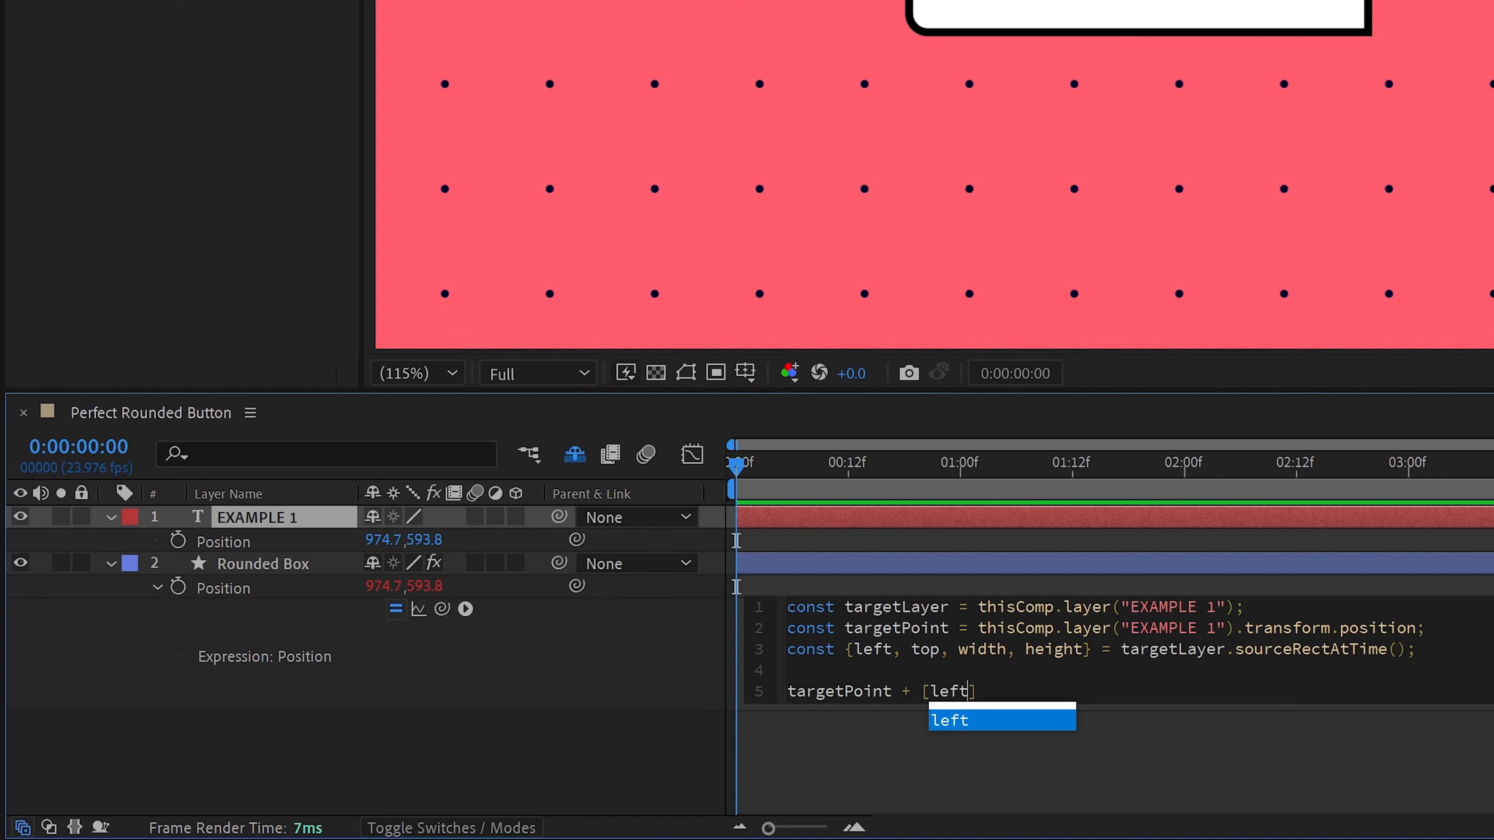
type("+ width/2,")
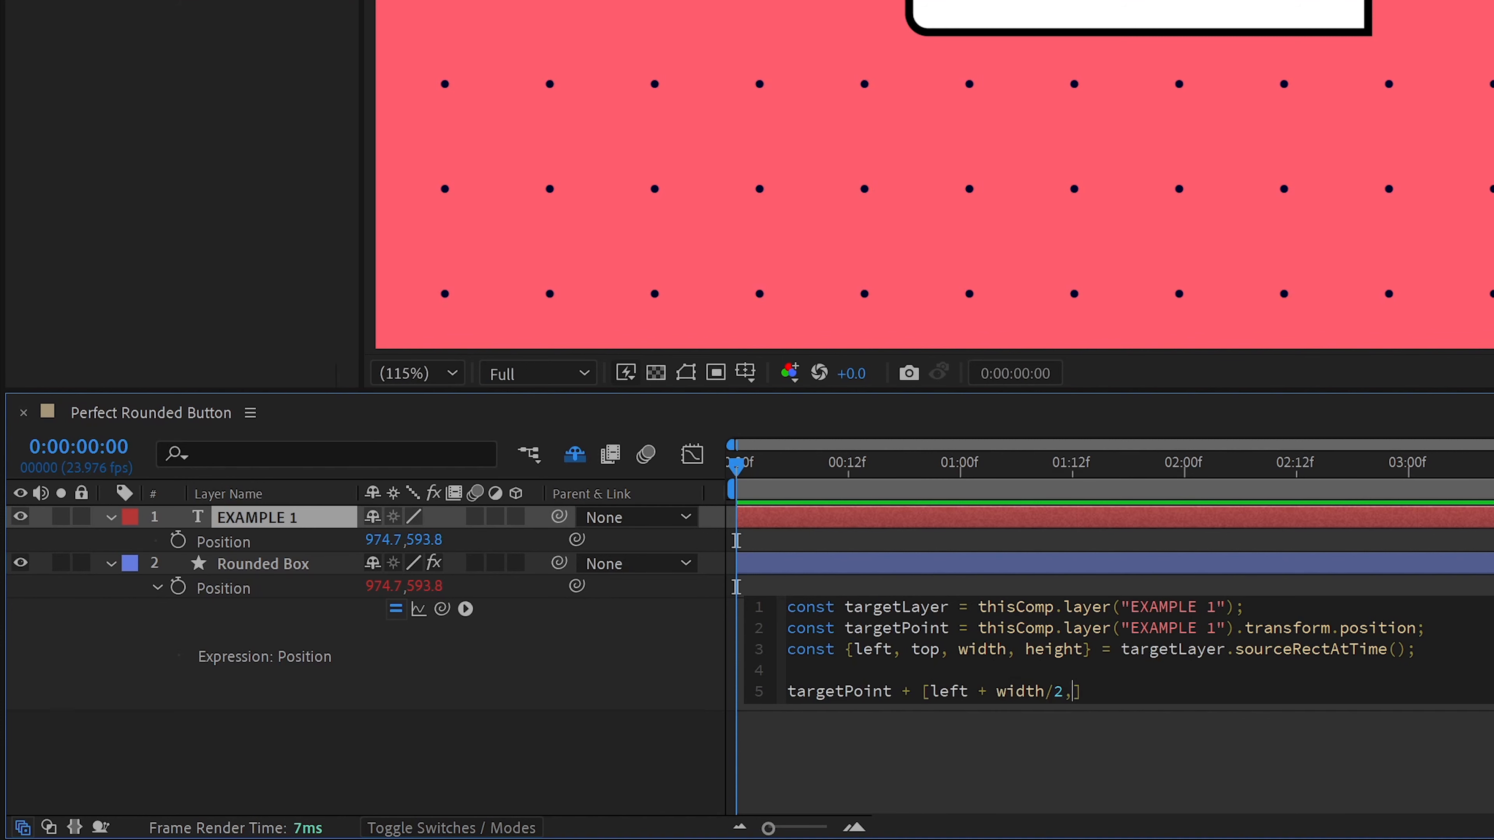
type("top + height/2]")
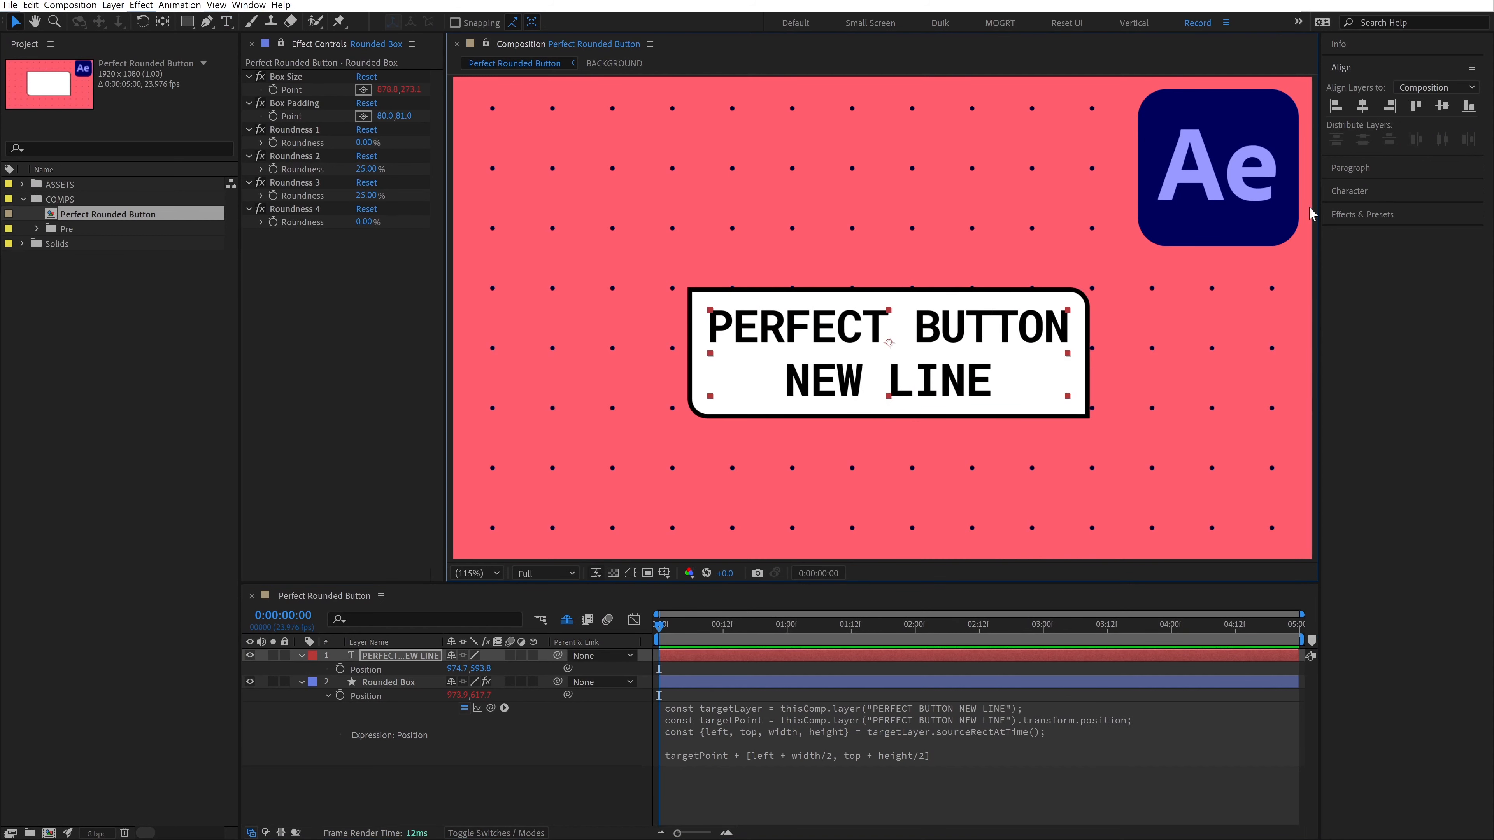
Change the text layer's content back to a single-line PERFECT BUTTON
left_click(1350, 166)
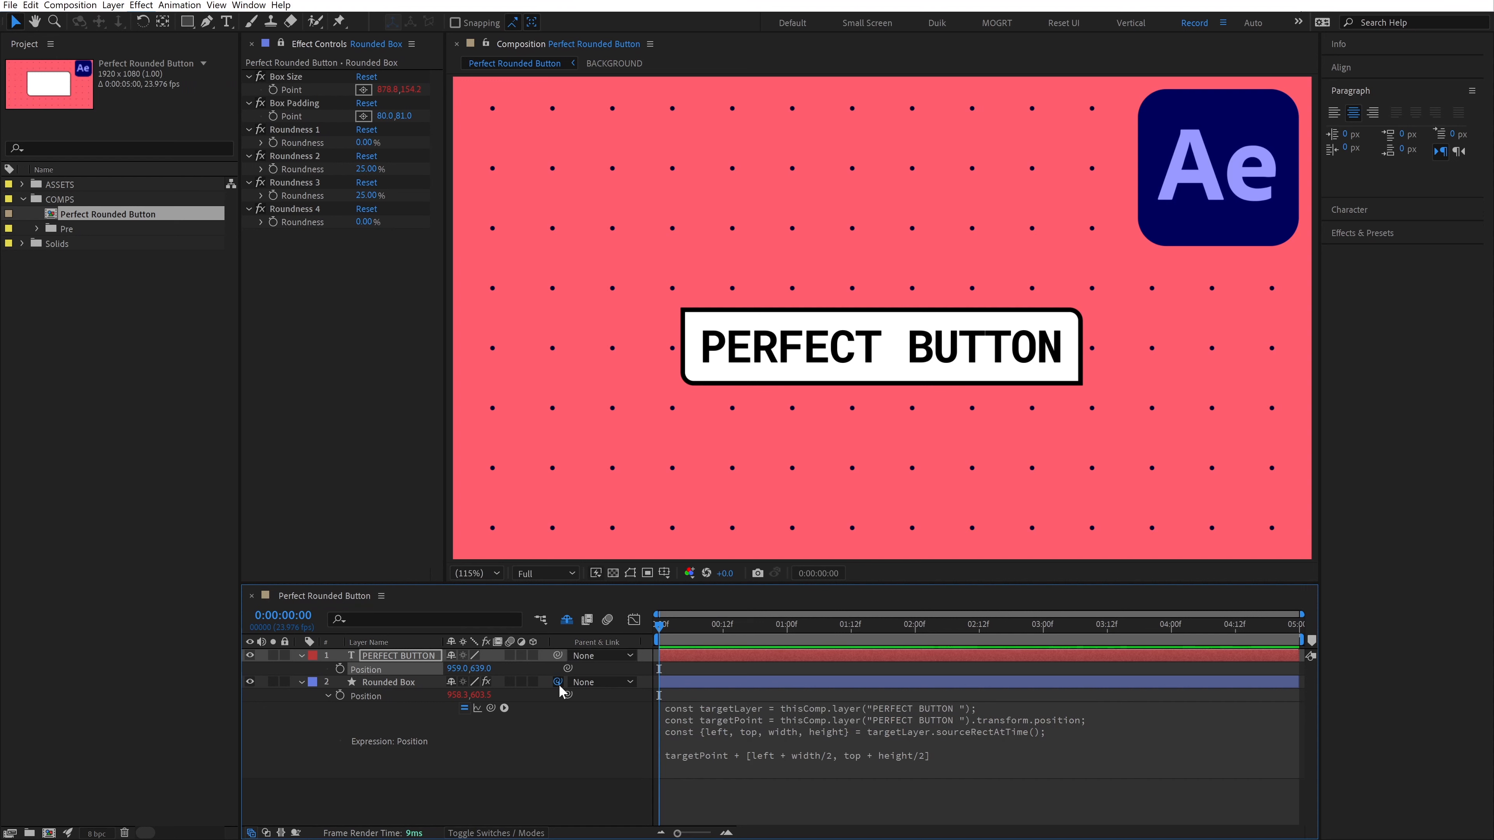
Parent Rounded Box to the text layer, zero its position, and replace targetLayer with parent in the expression
left_click(567, 681)
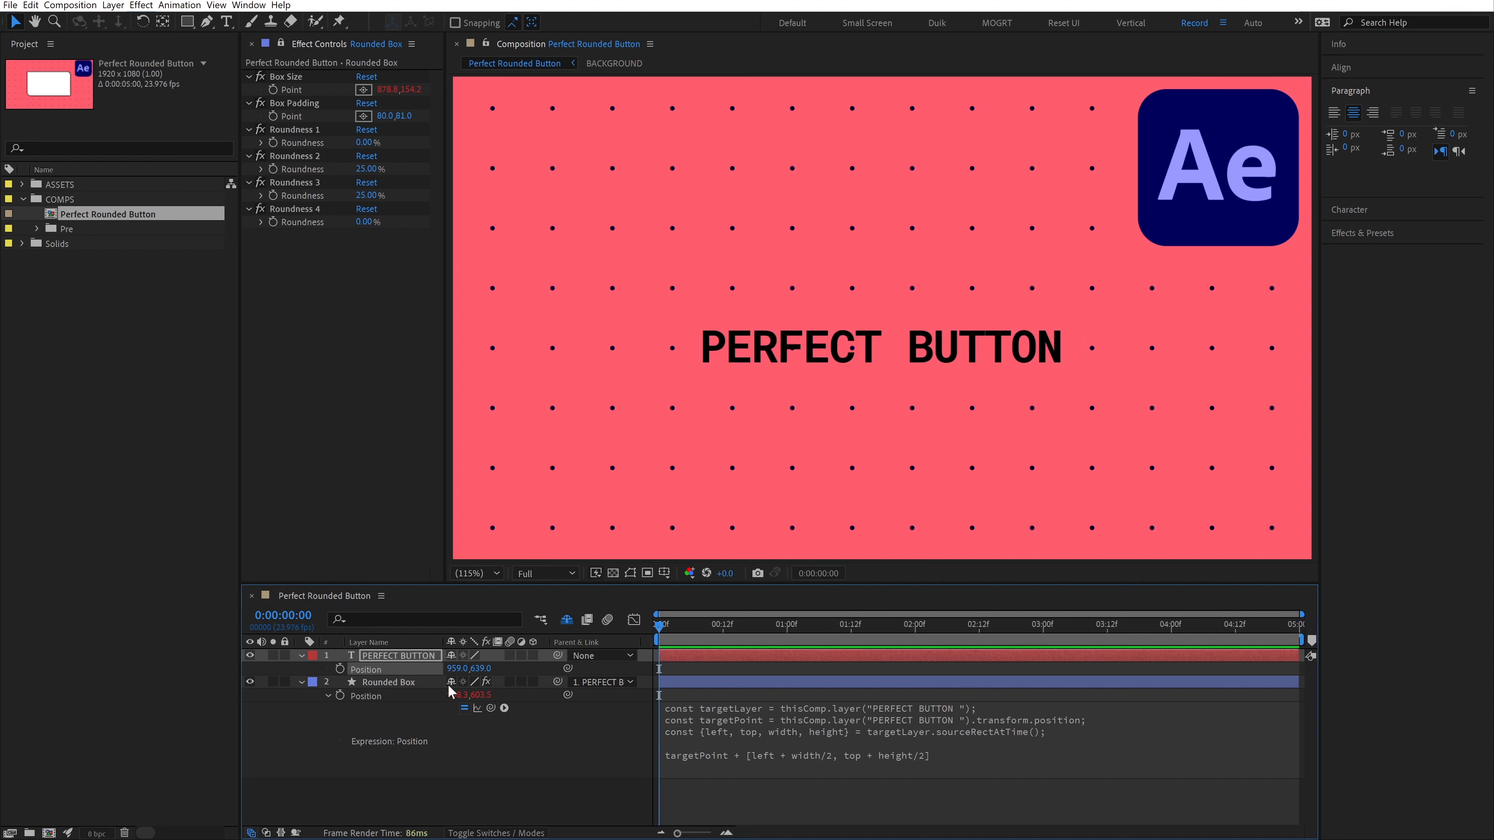
double_click(468, 694)
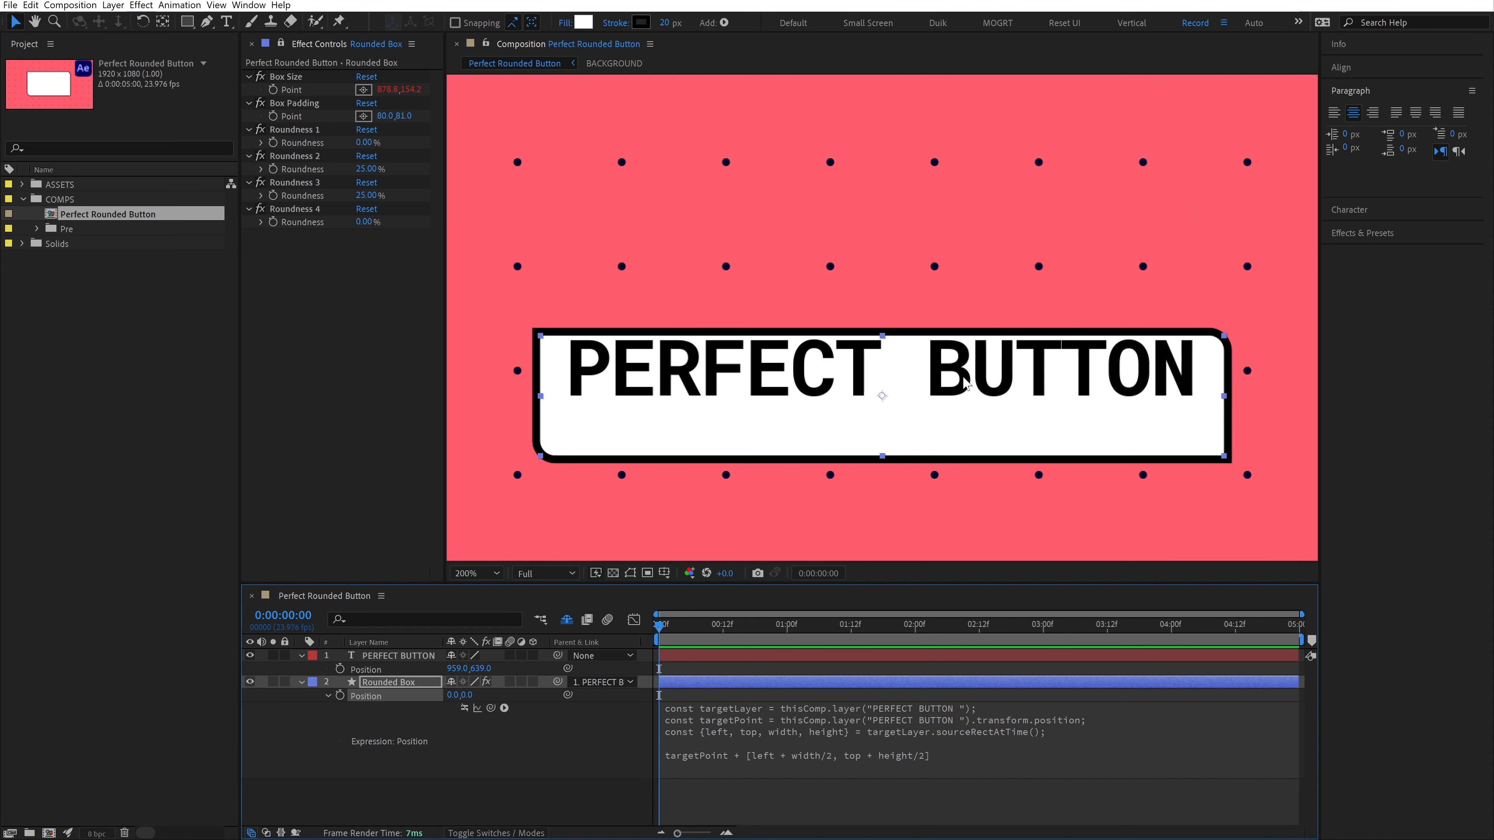
left_click(397, 655)
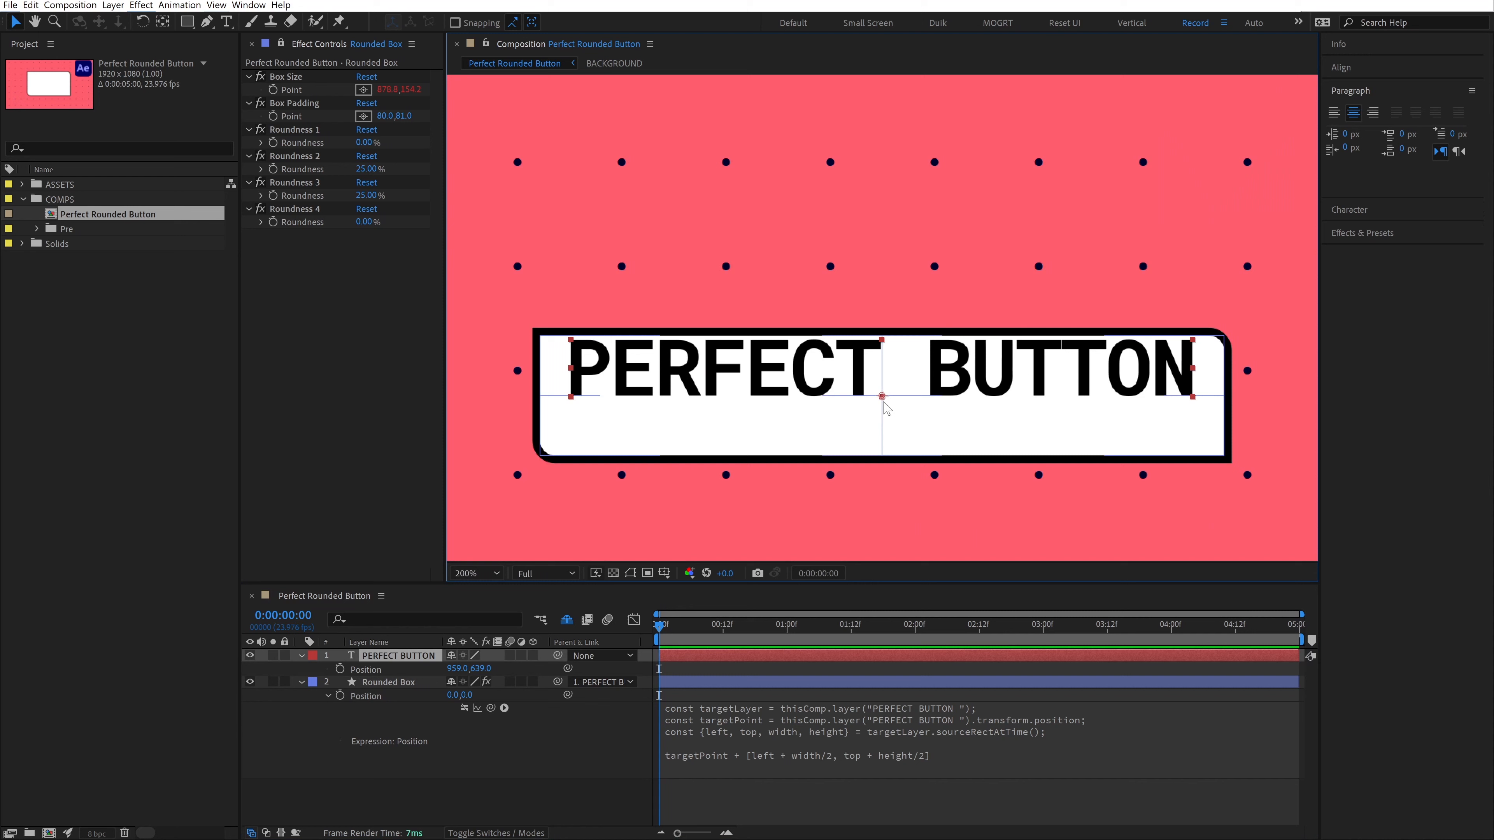
left_click(389, 682)
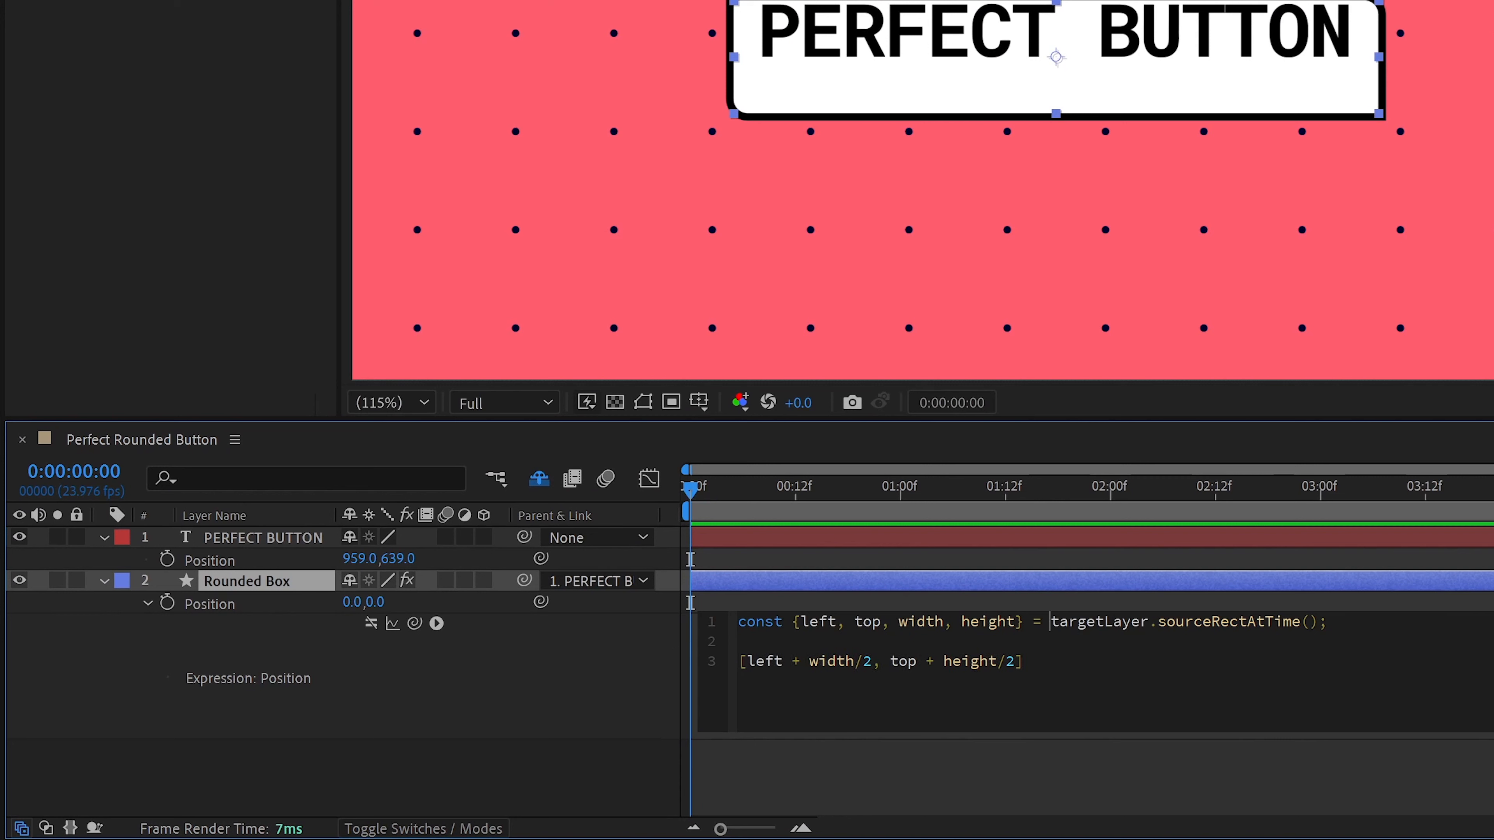
double_click(1184, 622)
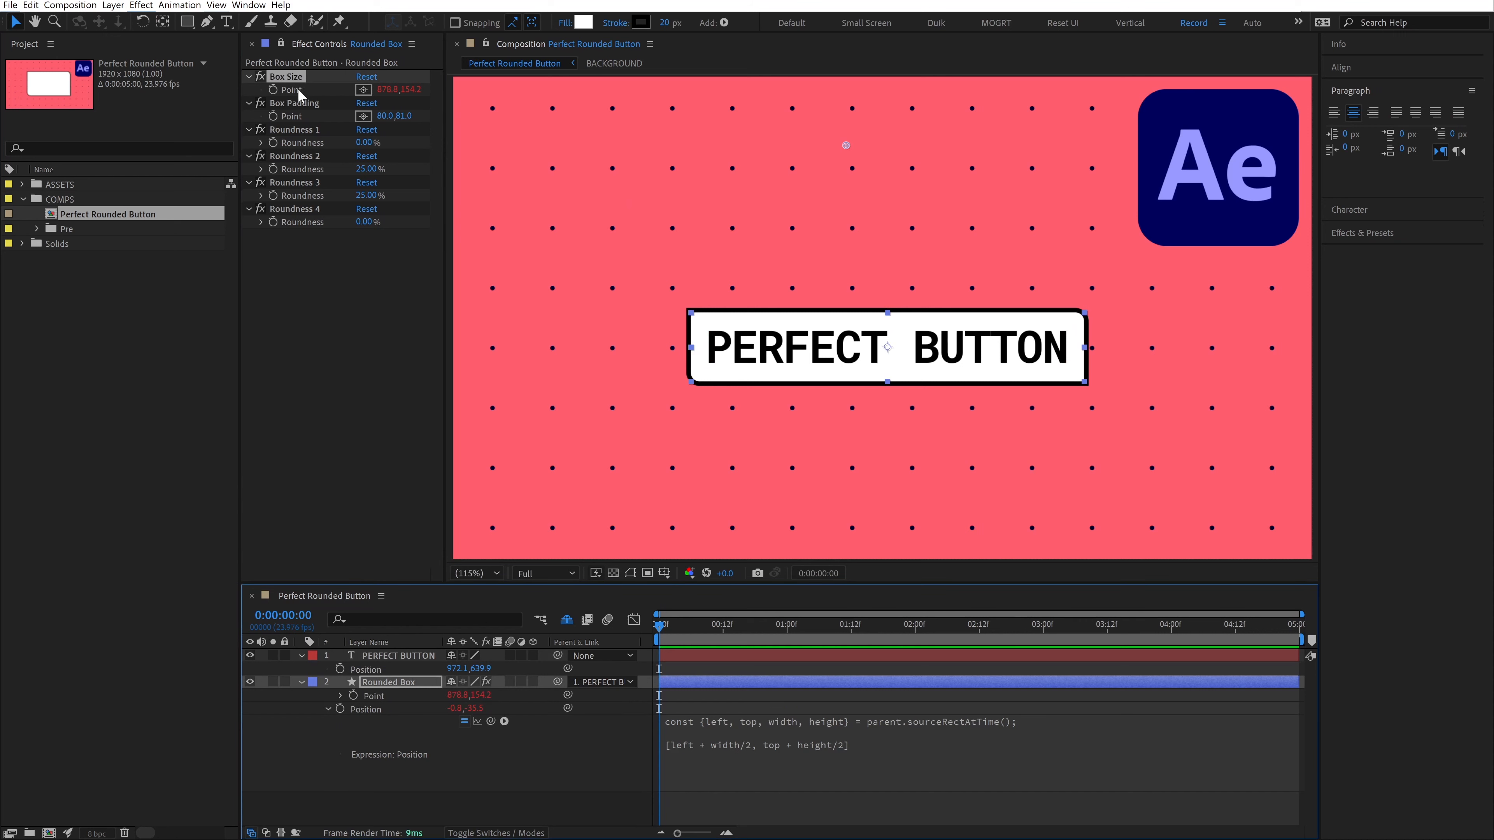
Set Box Size to parent.sourceRectAtTime() [width, height] plus effect("Box Padding")("Point")
left_click(373, 696)
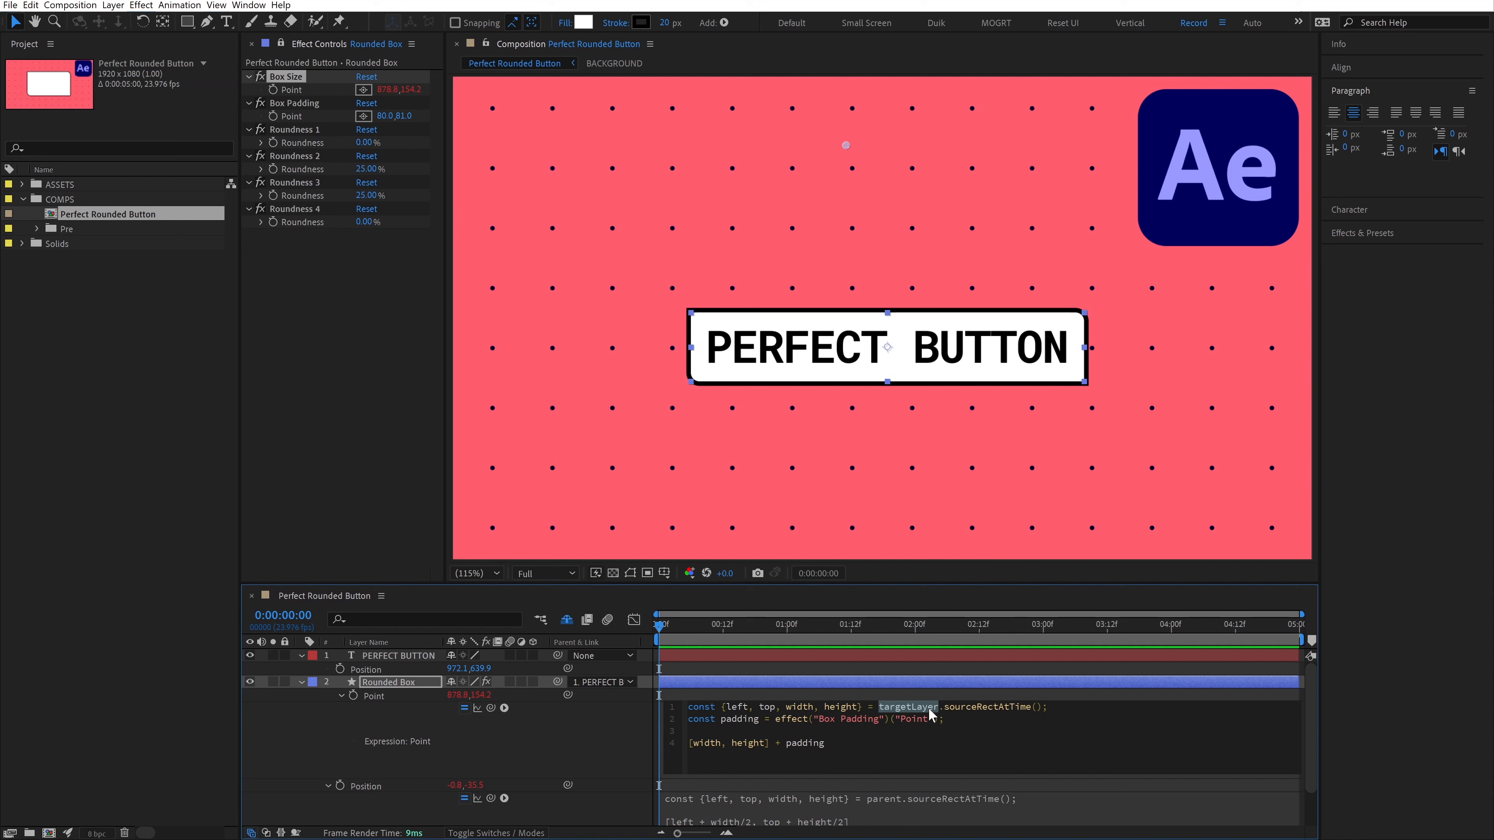
type("pa")
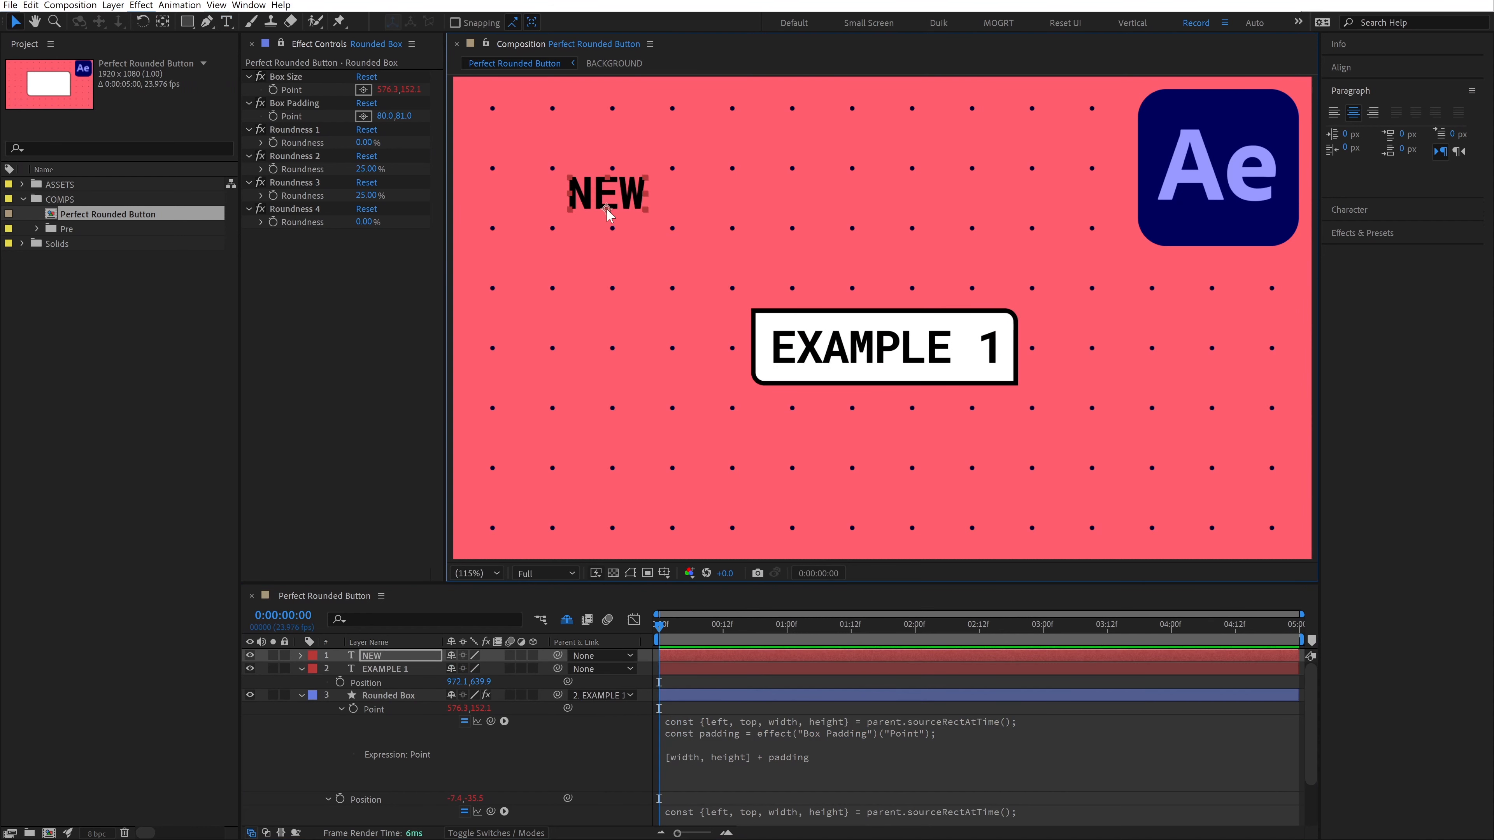
Parent each duplicated box to its text, then vary BOX 1 roundness, BOX 2 padding and BOX 3 fill colour
left_click(602, 695)
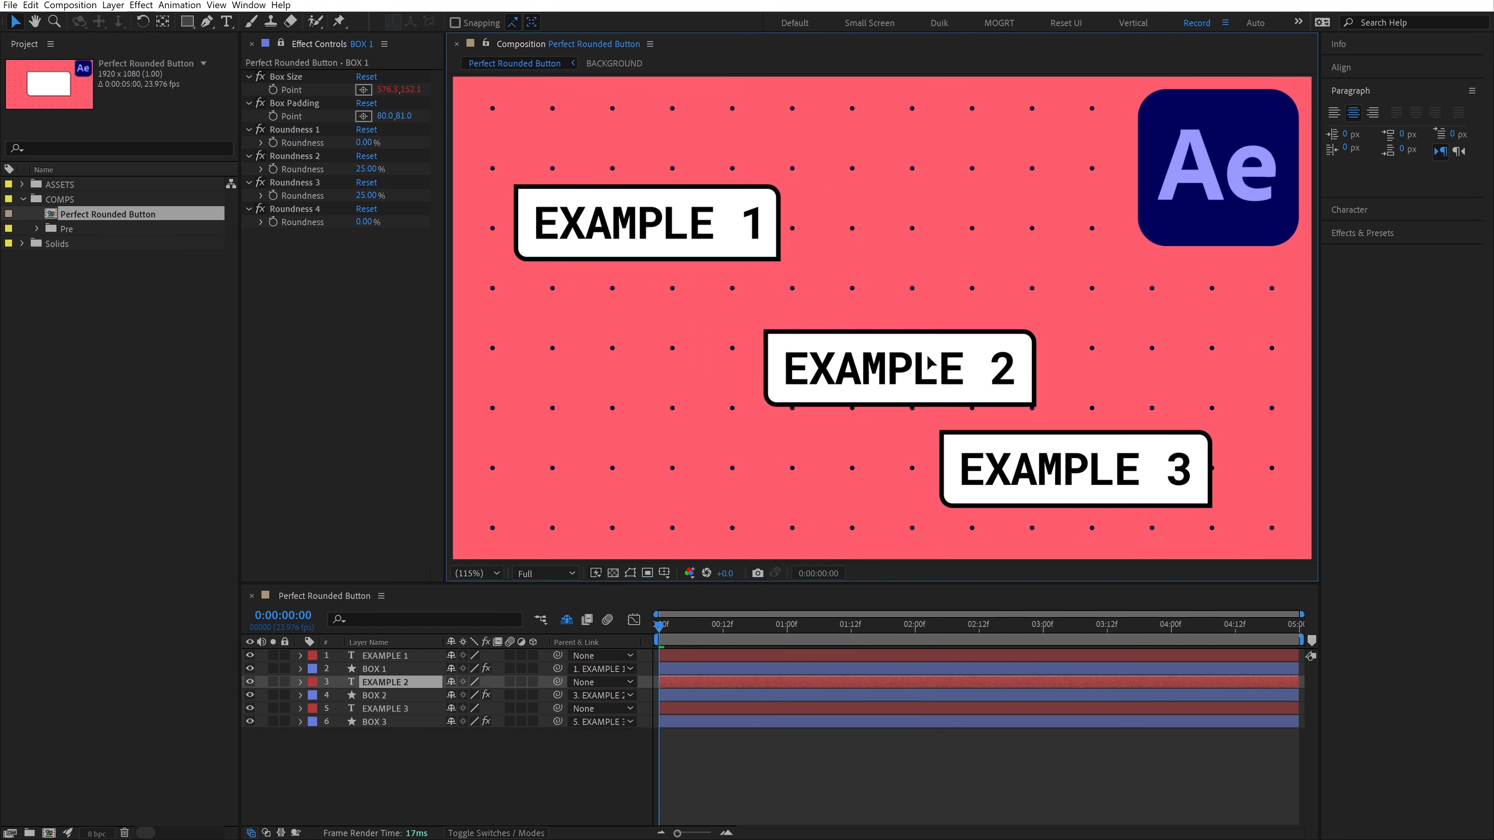
left_click(381, 669)
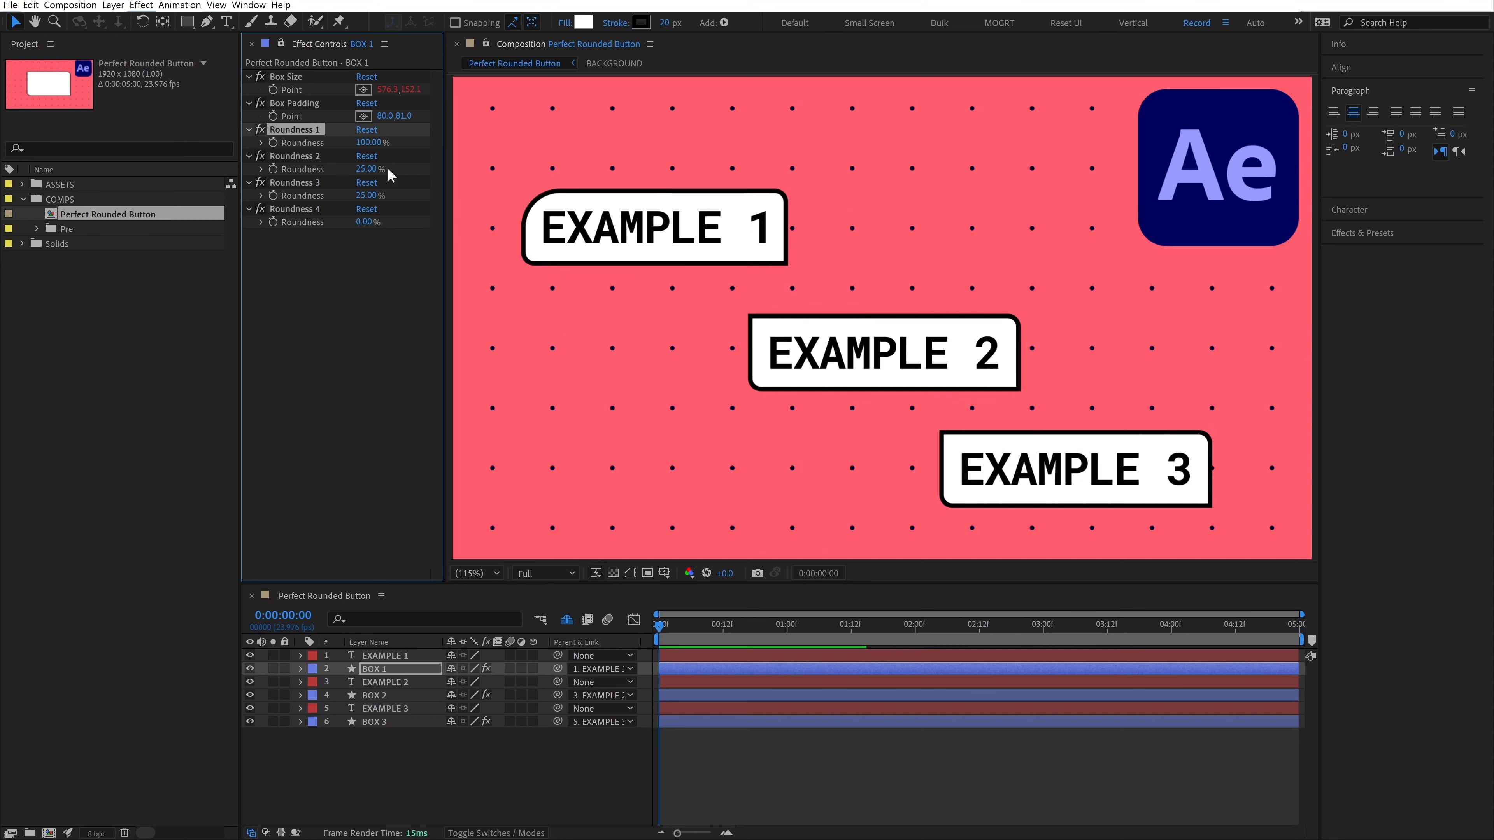
left_click(374, 694)
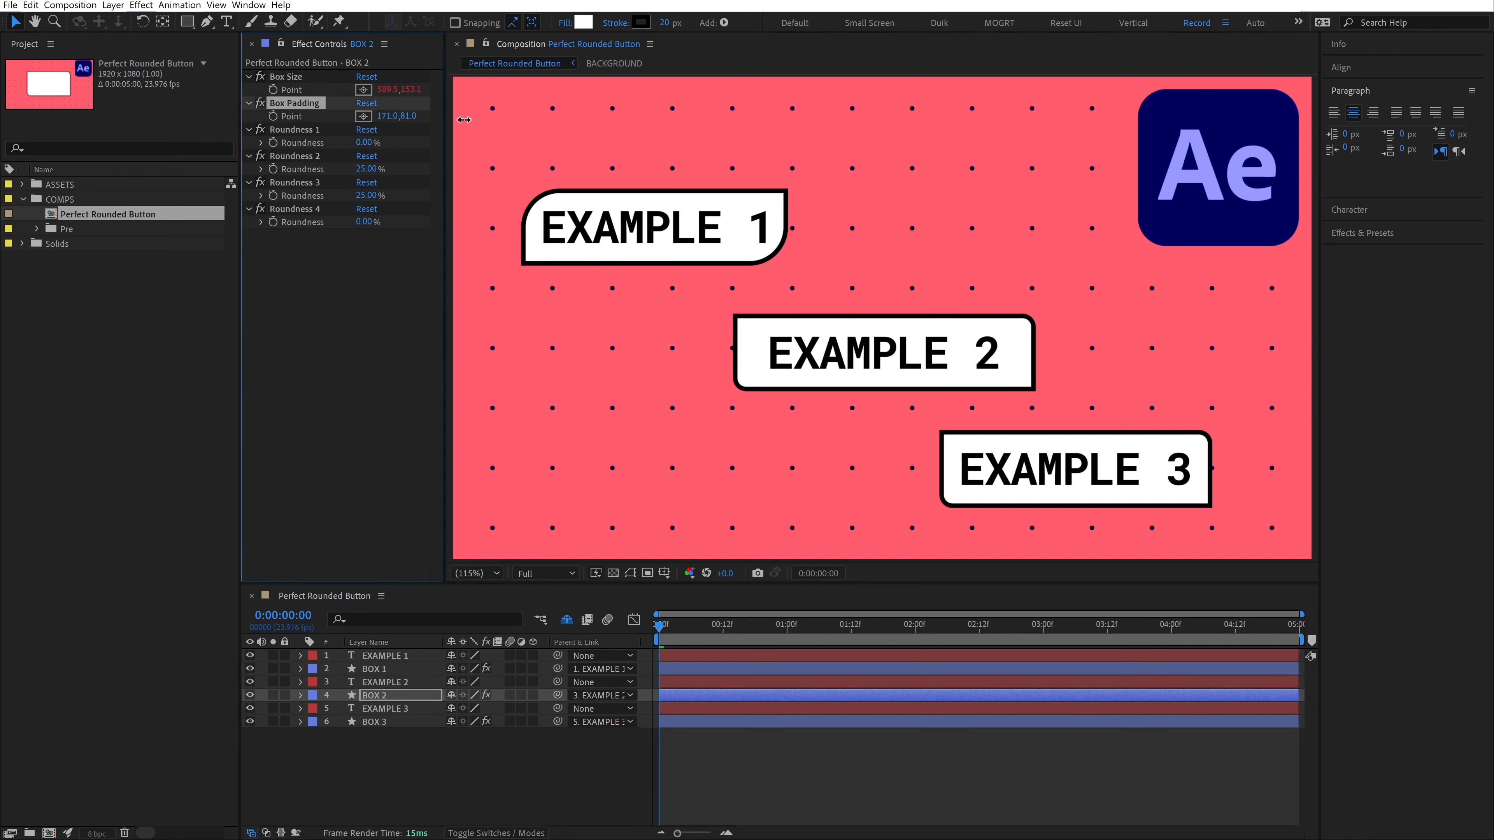
left_click(585, 22)
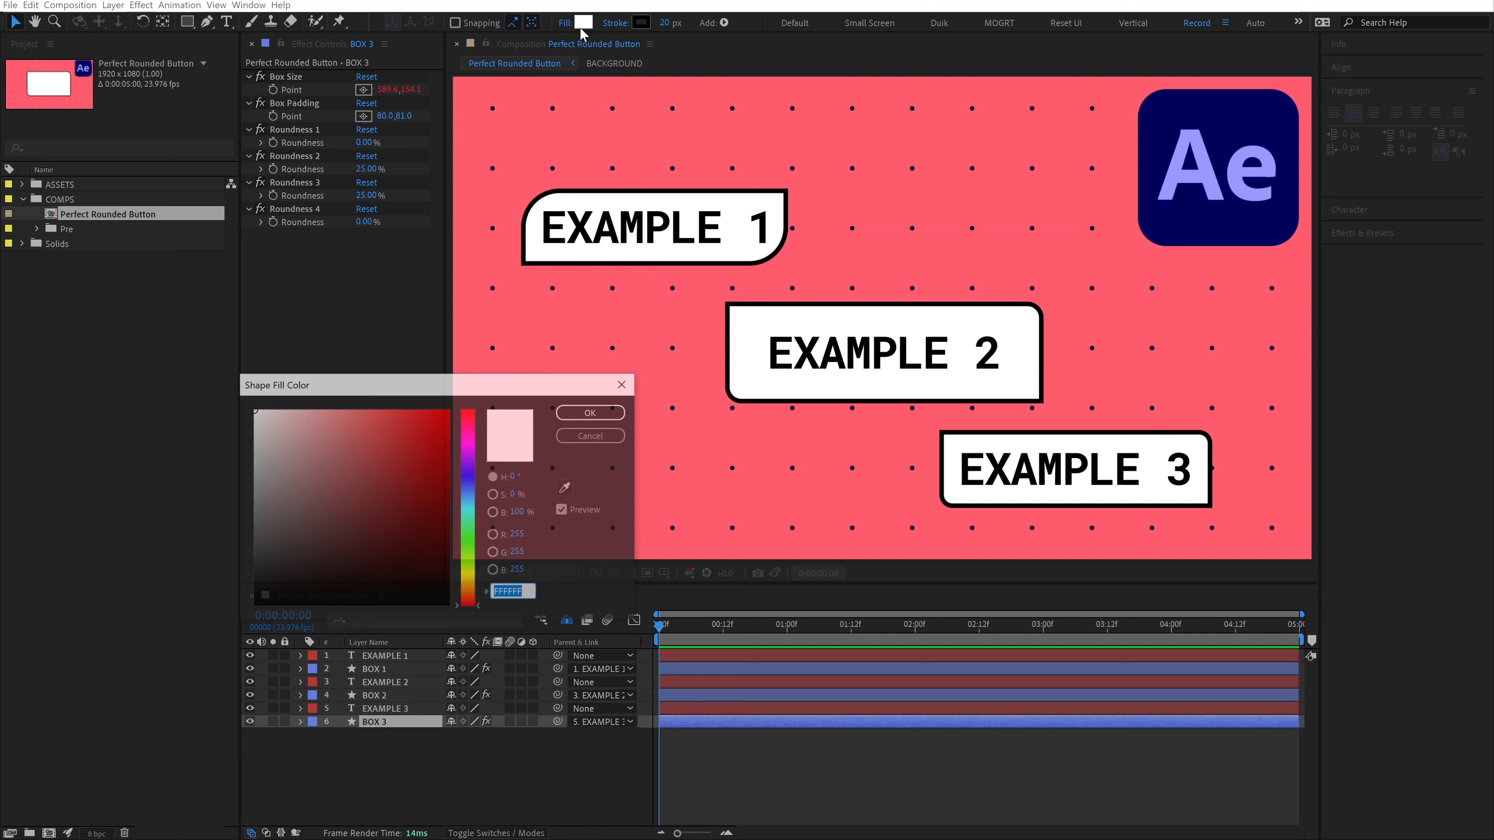
left_click(590, 412)
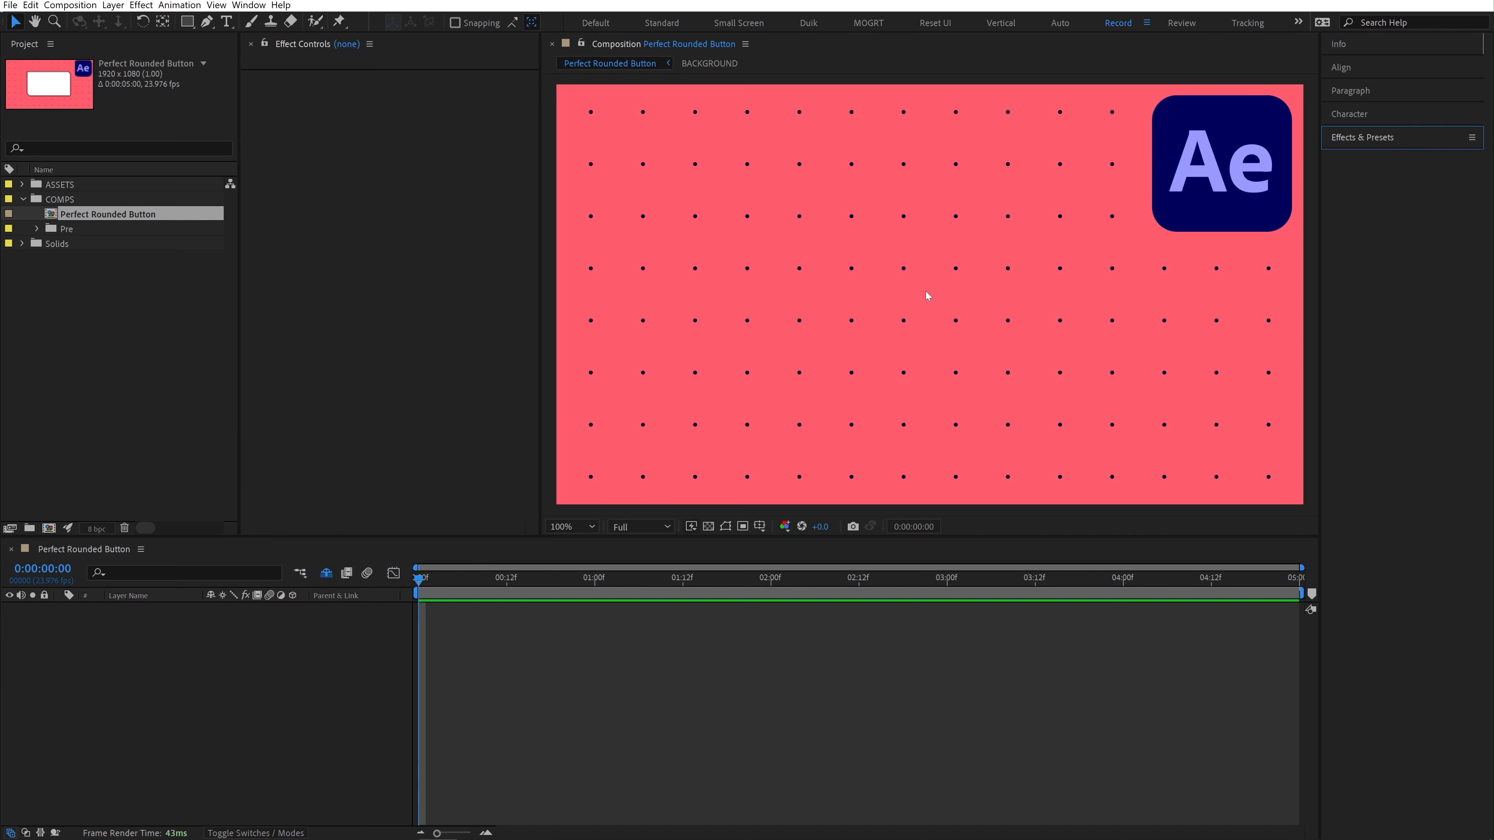
mouse_move(1333, 159)
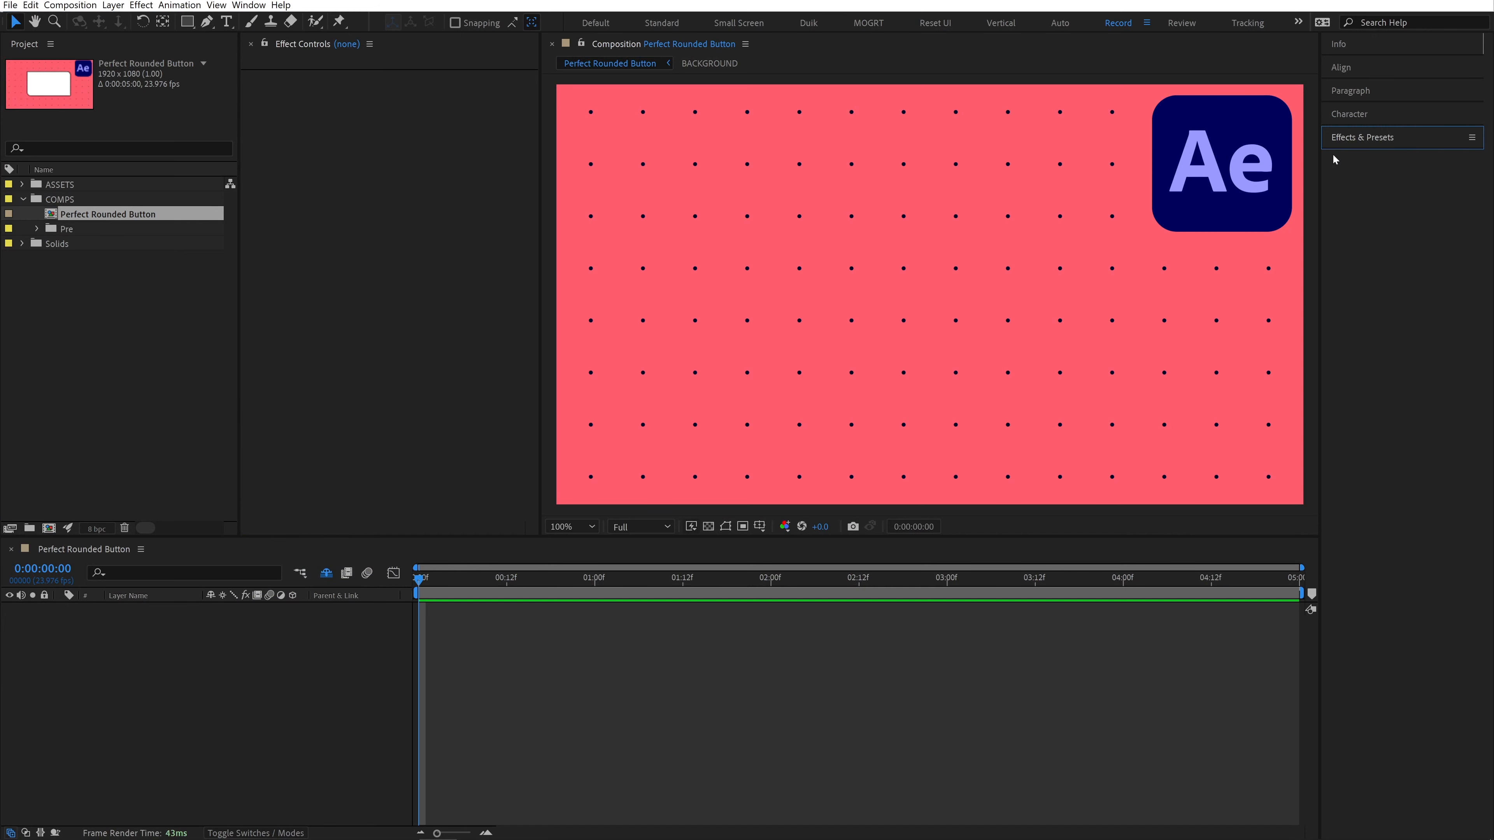
Apply the Rounded Box (4-Corners) preset and create a text layer reading TARGET LAYER
left_click(1362, 136)
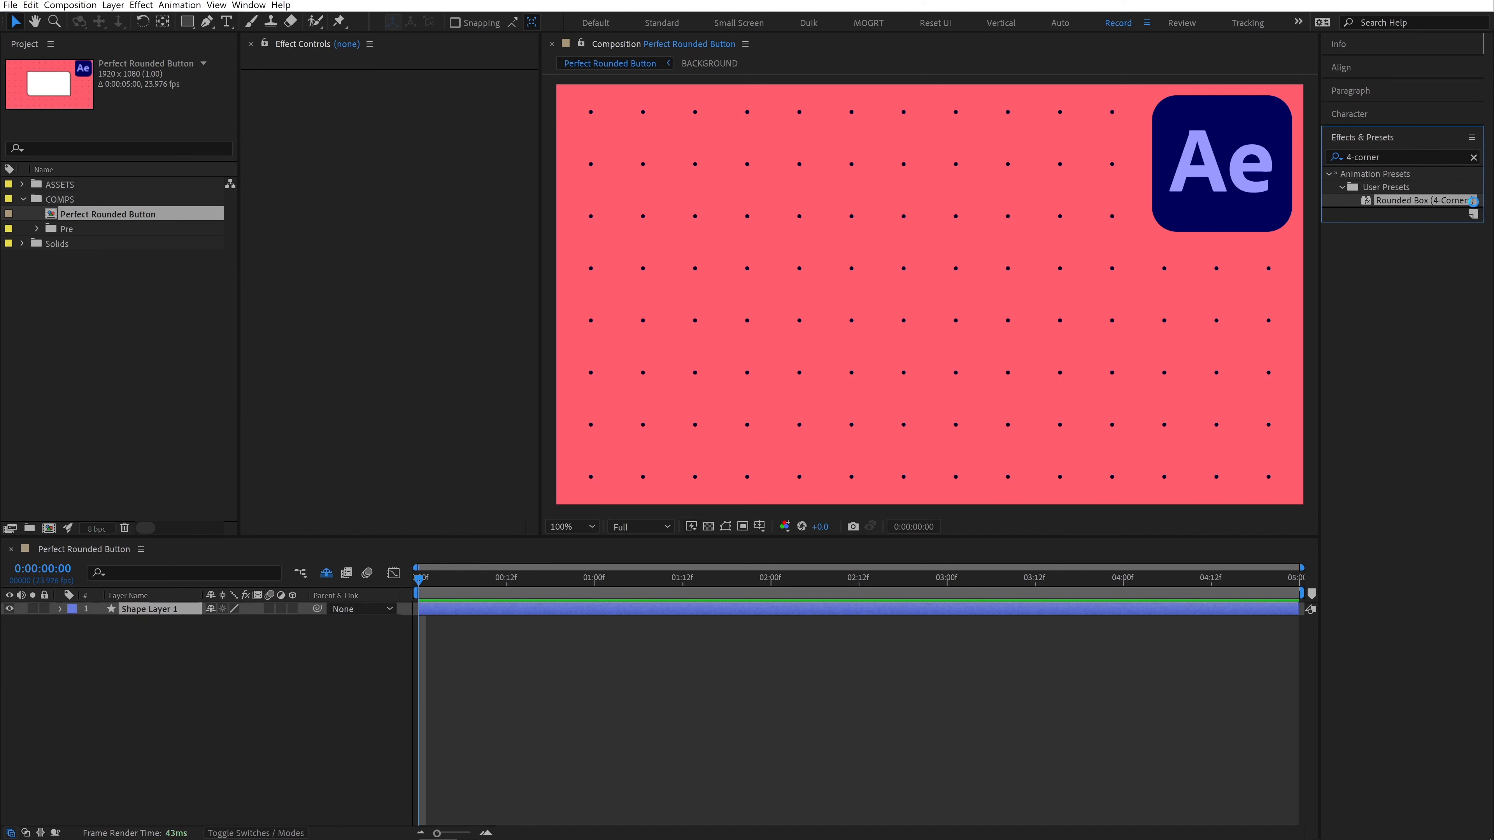
double_click(1425, 199)
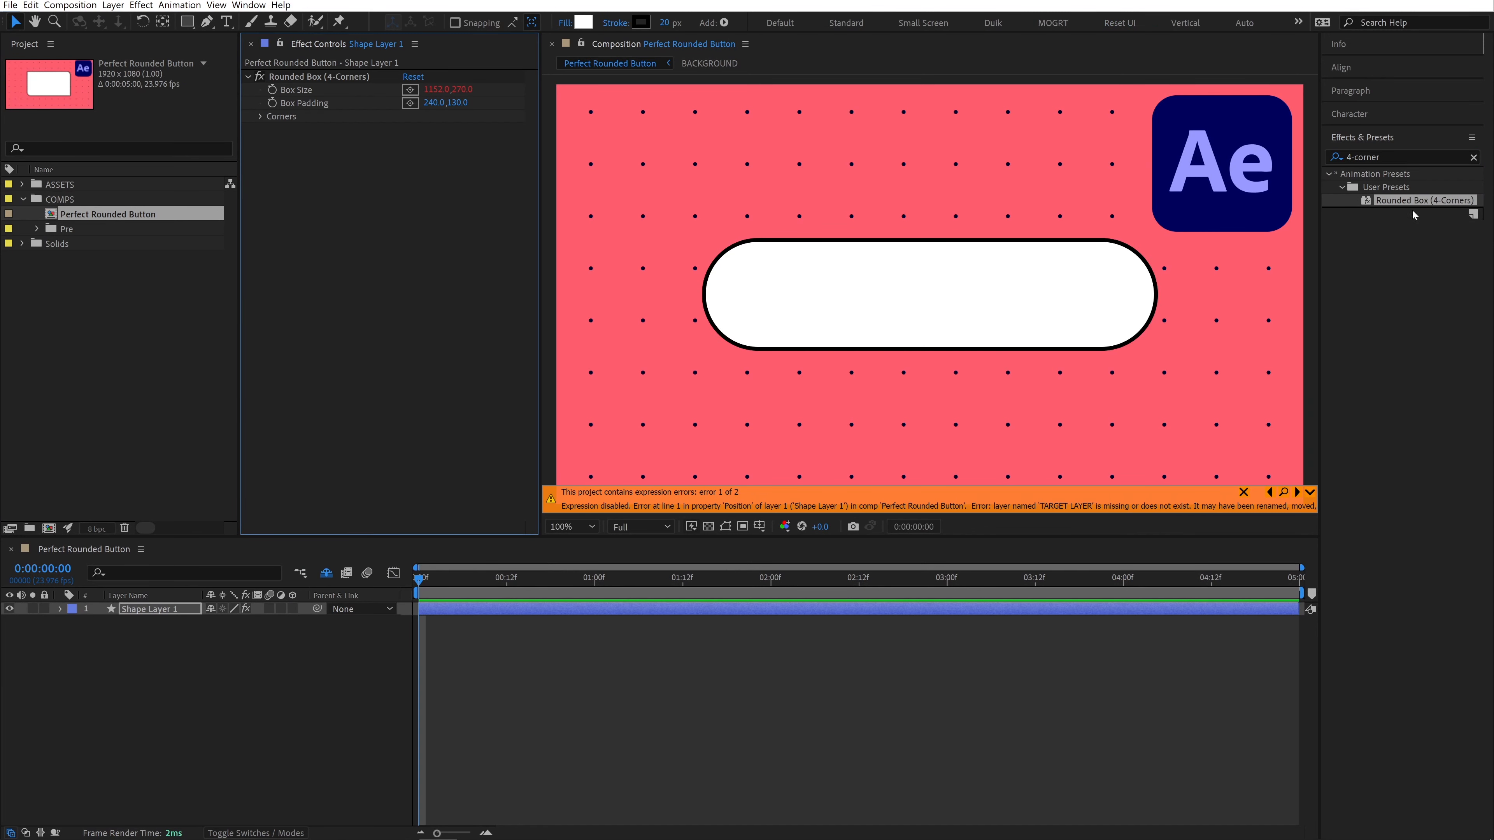
left_click(905, 306)
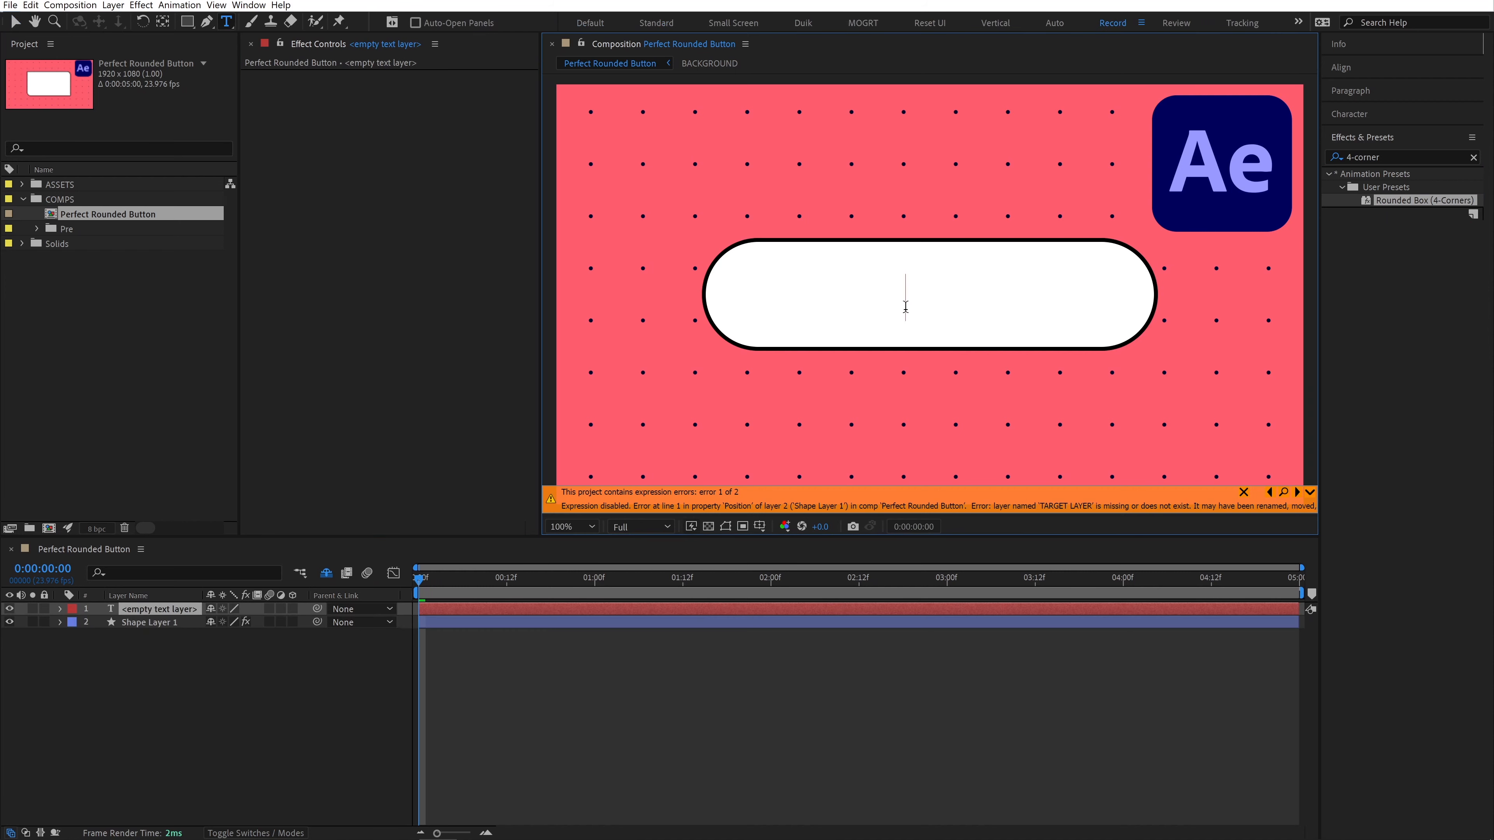
type("TARGET LAYER")
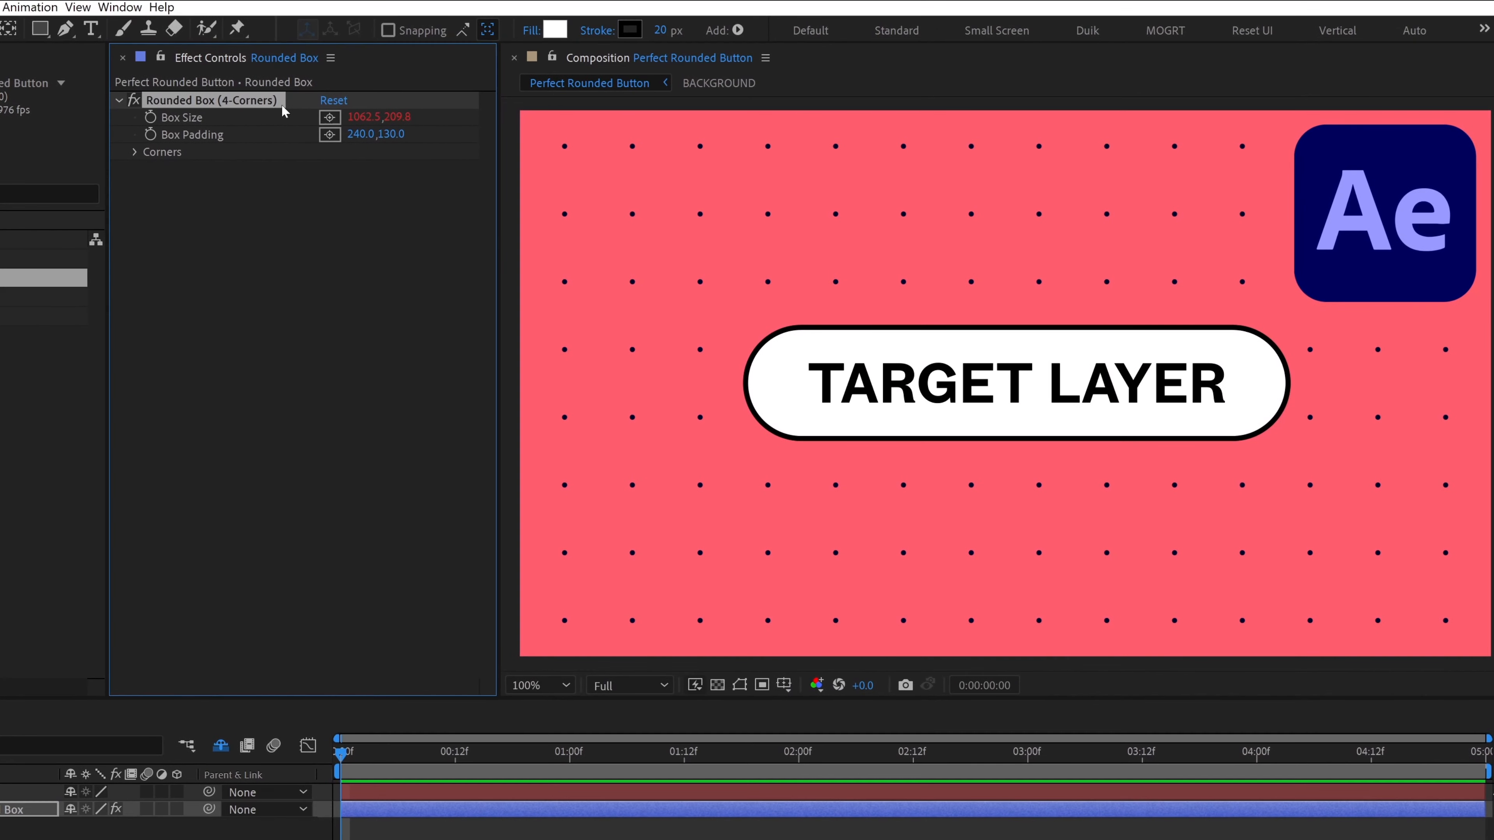
Adjust individual corner roundness and the box fill colour in Effect Controls
left_click(135, 152)
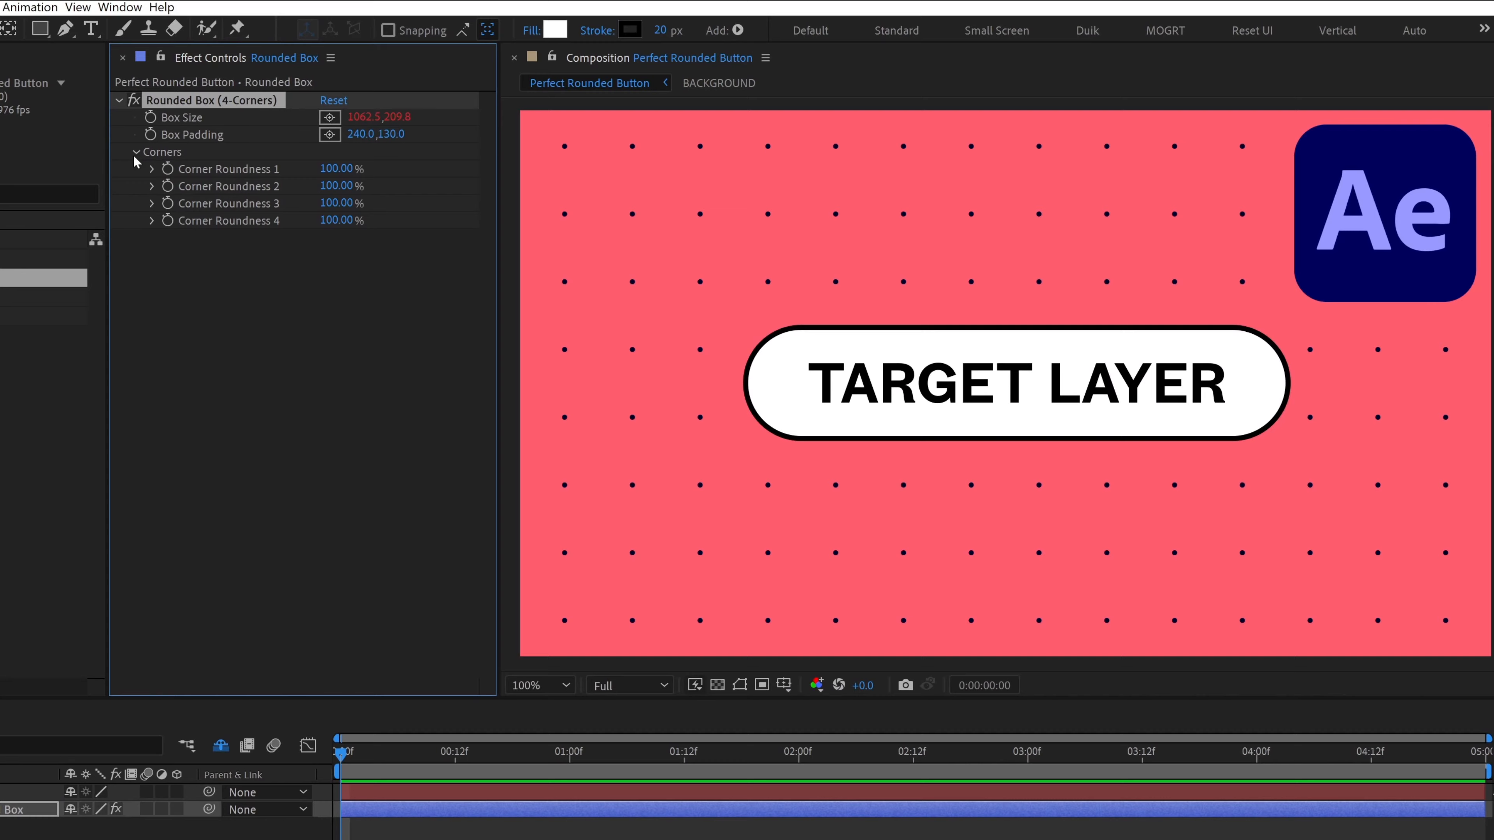
left_click(556, 29)
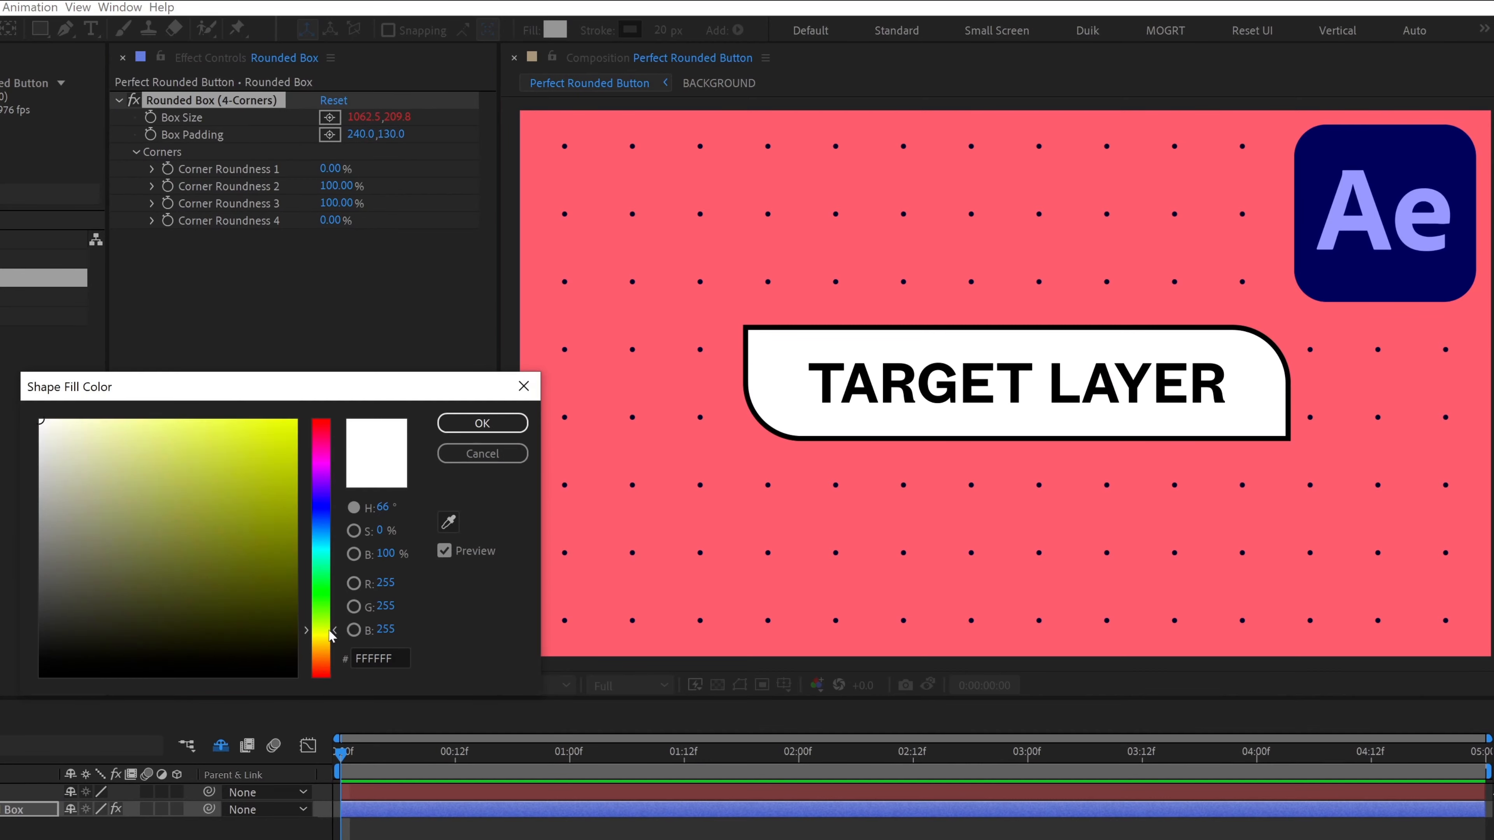